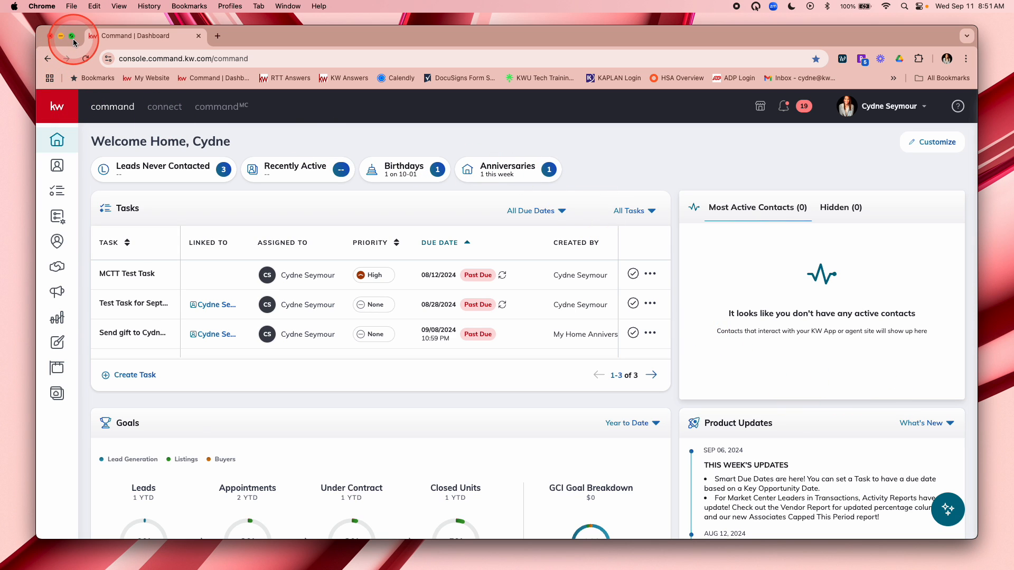
- Switch the Chrome window showing the KW Command dashboard to full screen
{"action": "left_click", "coordinate": [71, 35]}
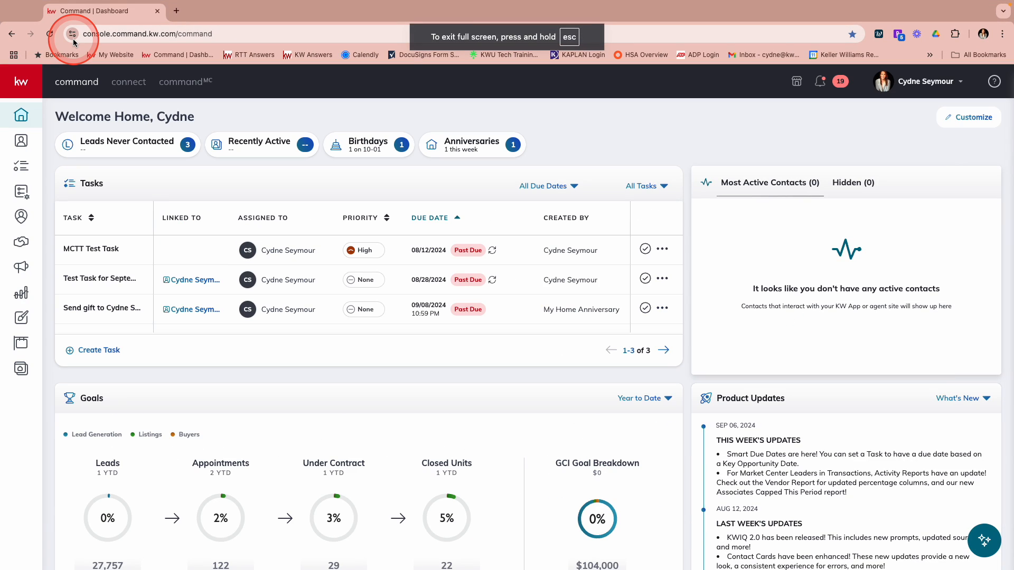
{"action": "mouse_move", "coordinate": [72, 34]}
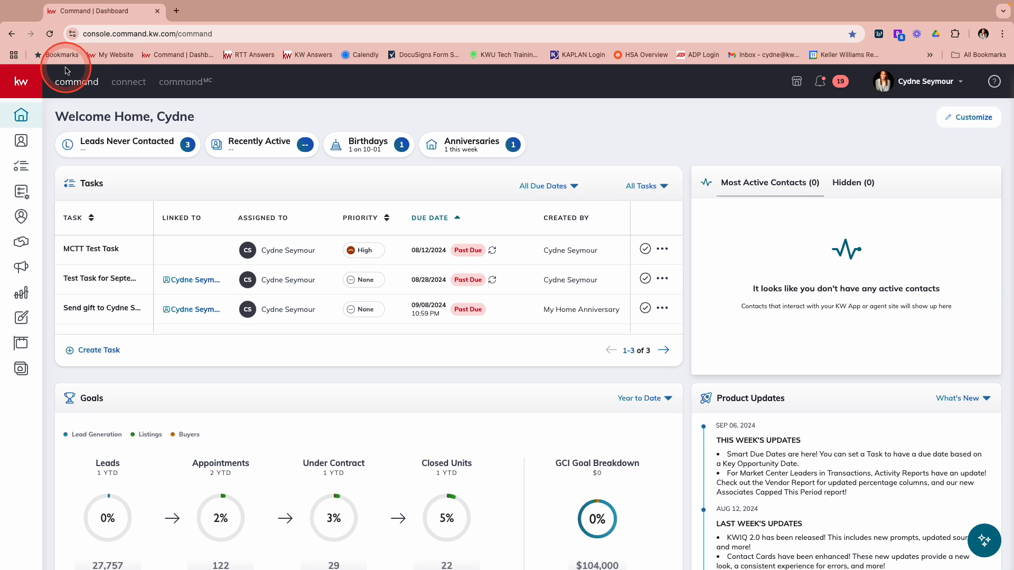
{"action": "mouse_move", "coordinate": [68, 66]}
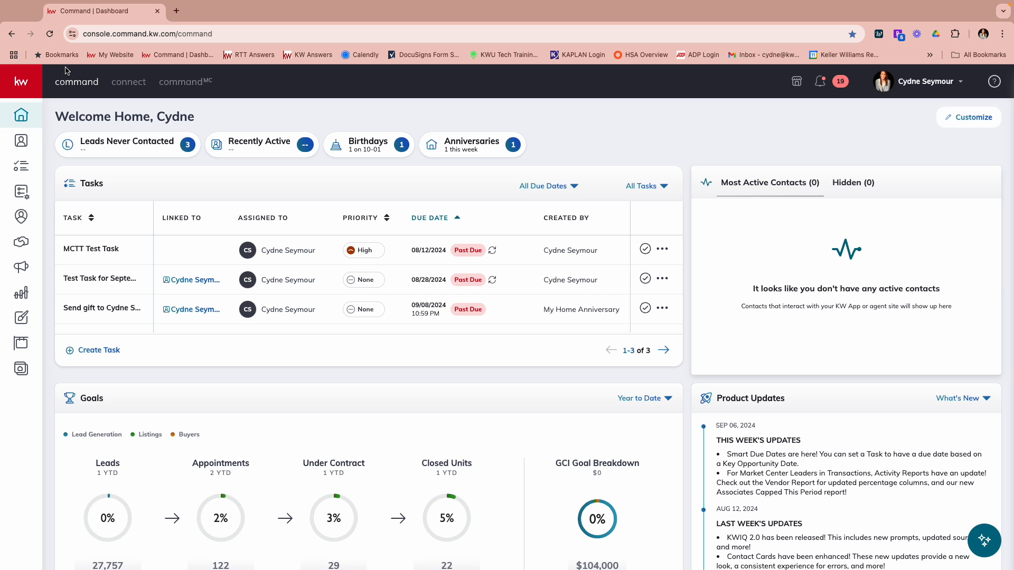
{"action": "mouse_move", "coordinate": [21, 114]}
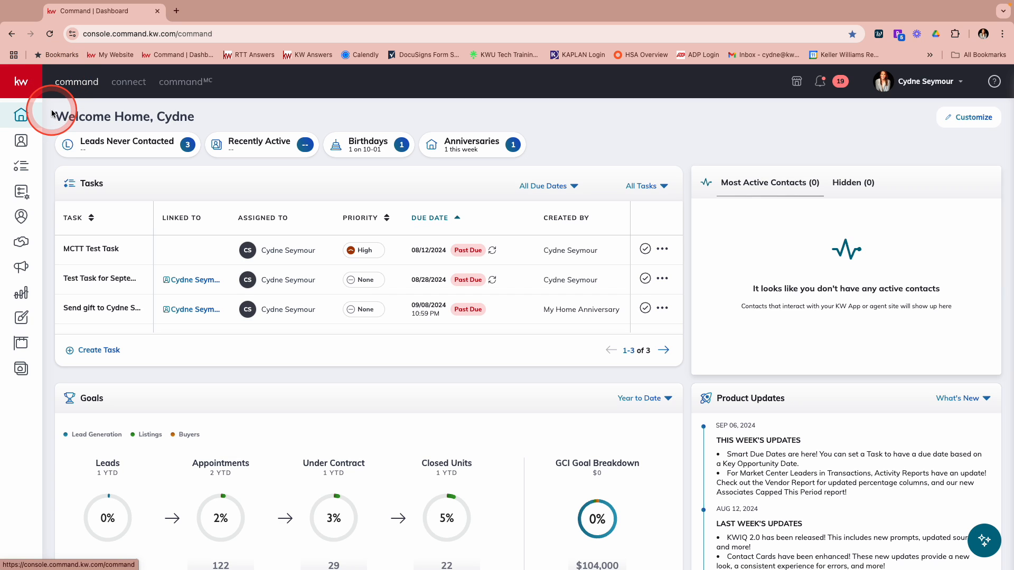
{"action": "mouse_move", "coordinate": [21, 81]}
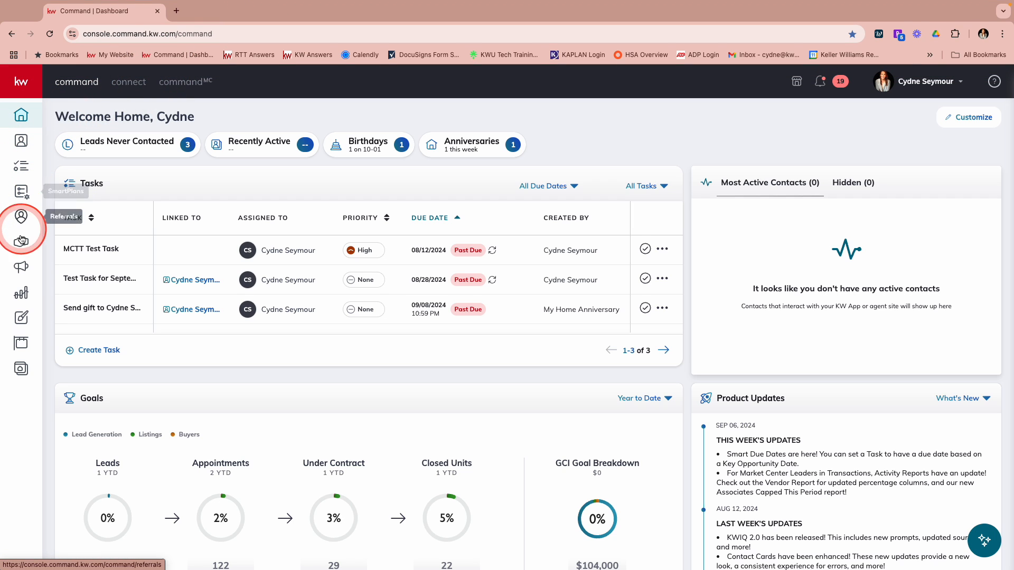
- Open Opportunities and switch from Carolina Region Test Team to the personal pipeline
{"action": "left_click", "coordinate": [21, 242]}
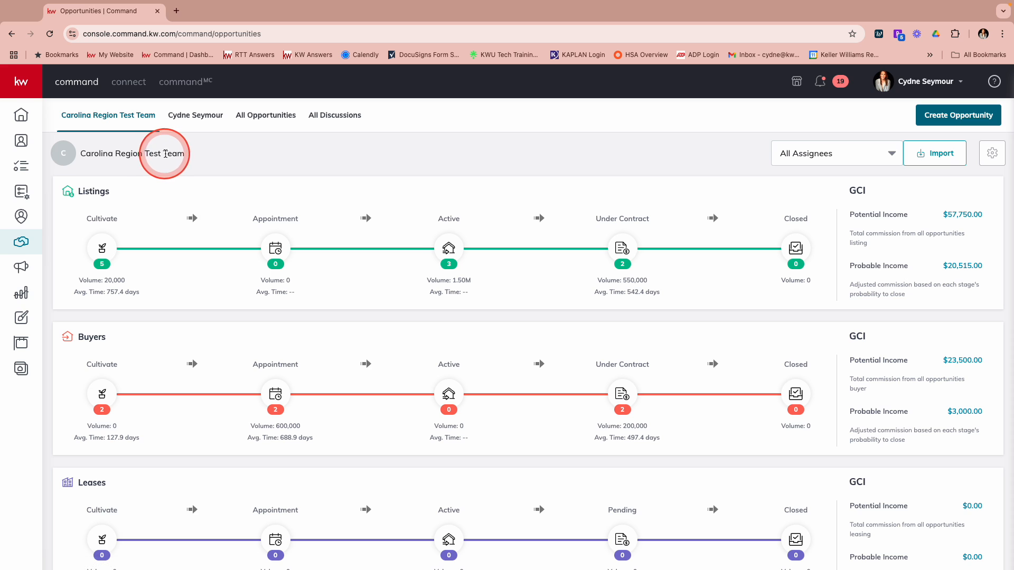
{"action": "left_click", "coordinate": [195, 115]}
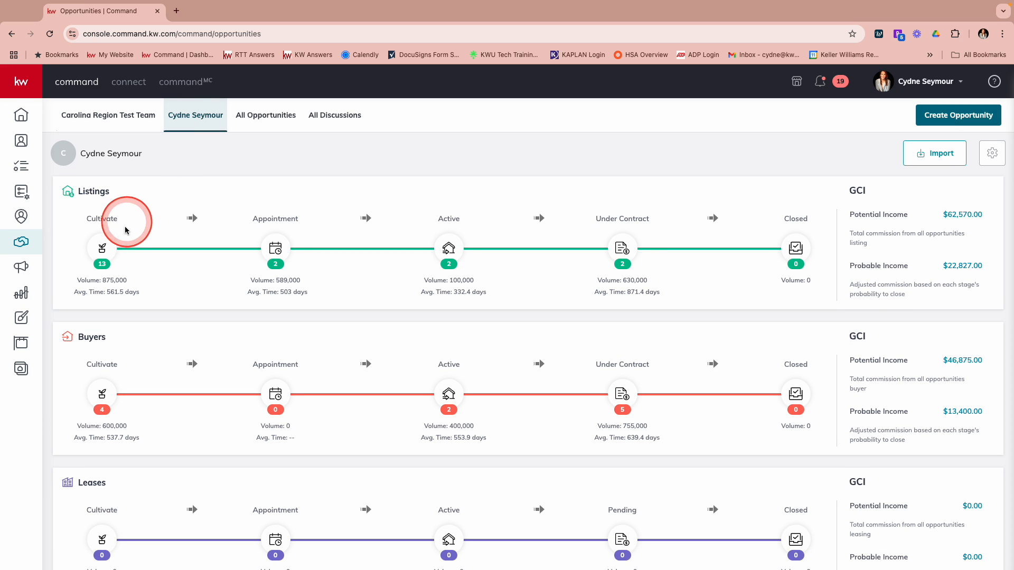
{"action": "mouse_move", "coordinate": [274, 256]}
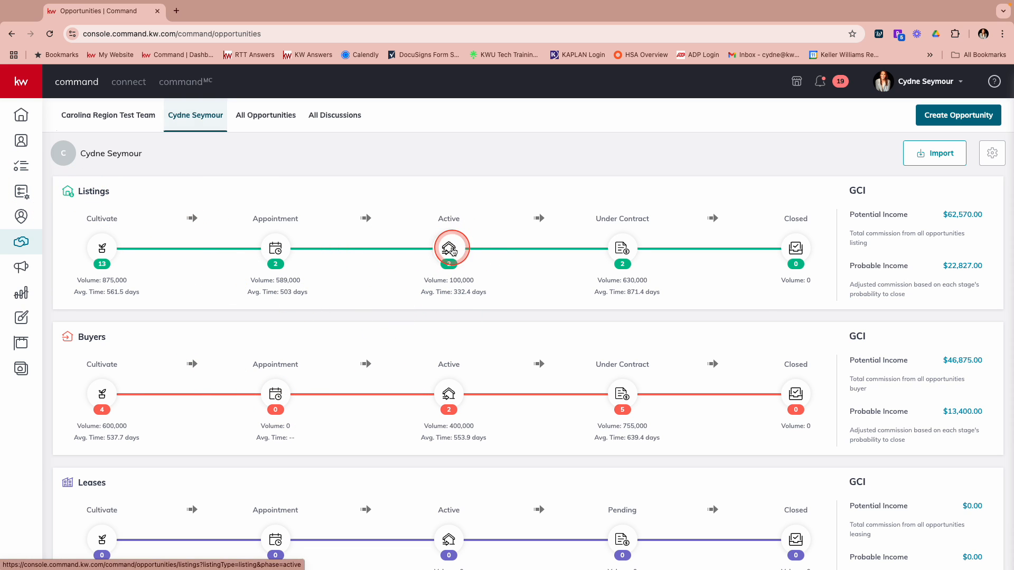
- Open the Listings: Active board from the Listings pipeline
{"action": "left_click", "coordinate": [452, 248]}
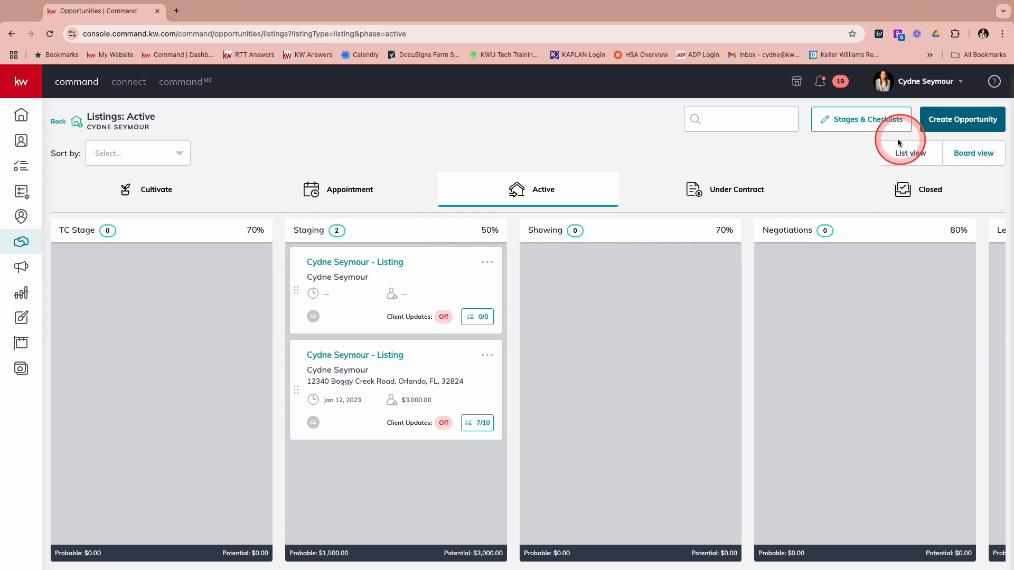
{"action": "mouse_move", "coordinate": [897, 124]}
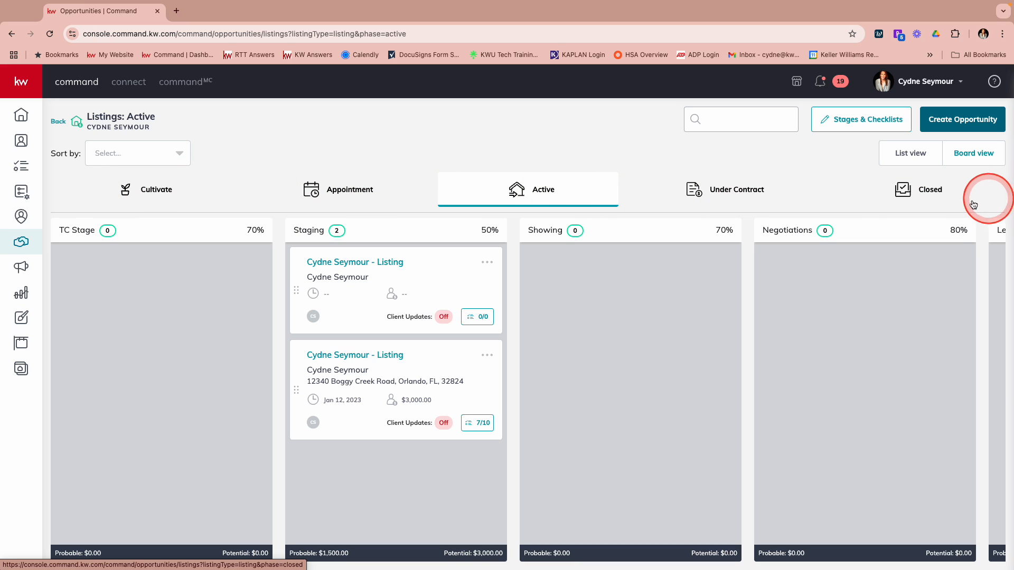
{"action": "mouse_move", "coordinate": [913, 201]}
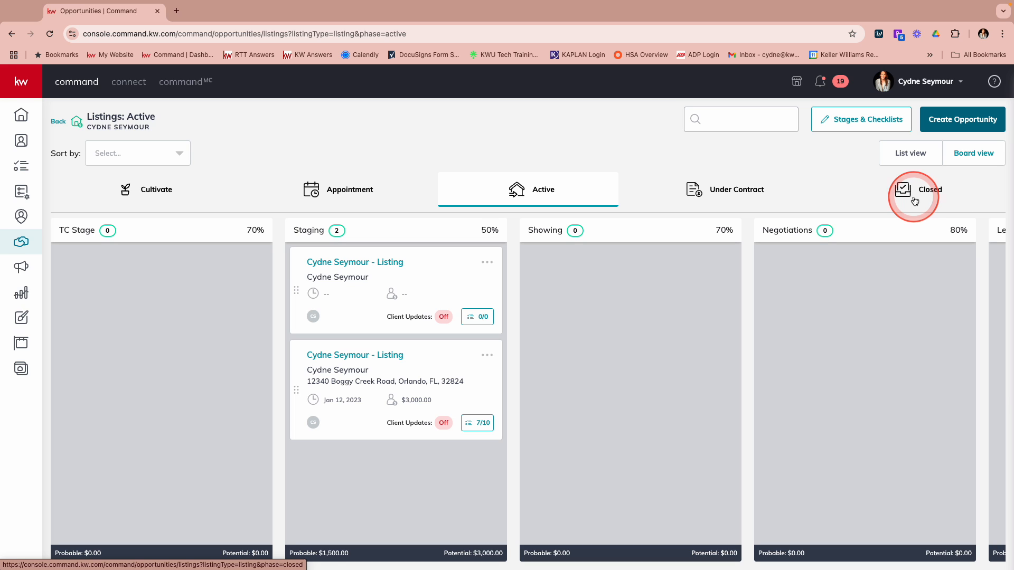
{"action": "mouse_move", "coordinate": [284, 279]}
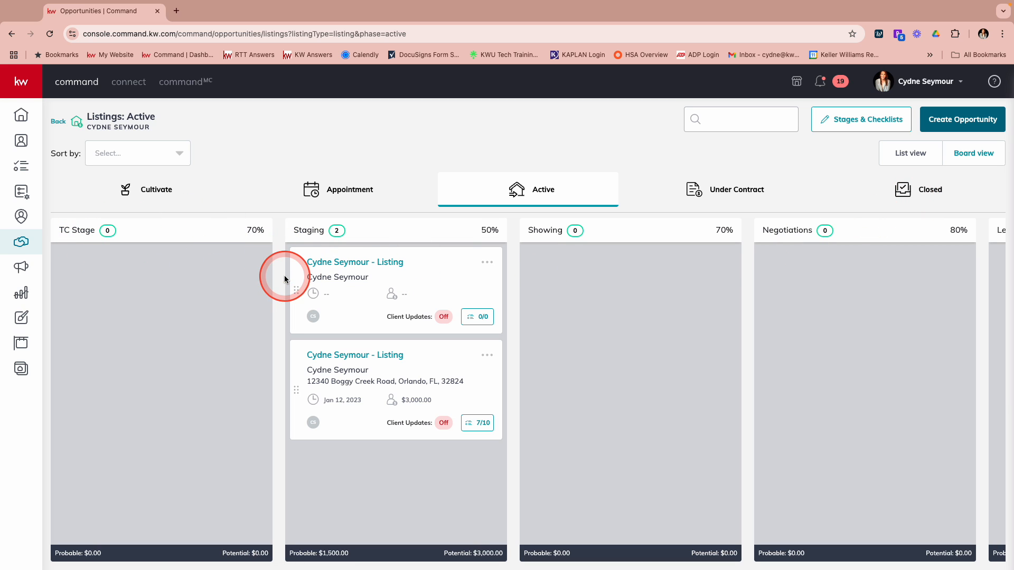
{"action": "mouse_move", "coordinate": [770, 304]}
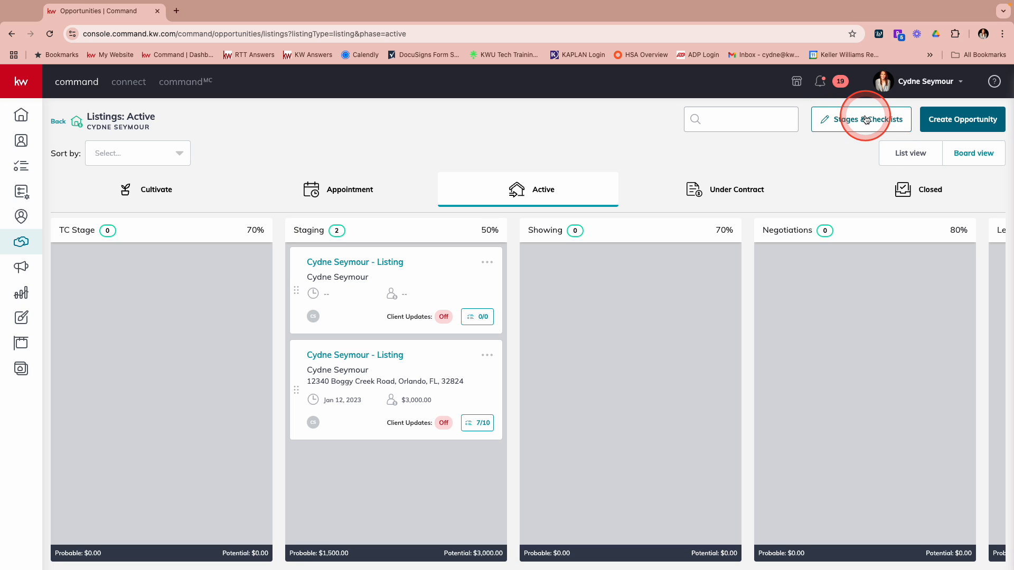
- Open Stages & Checklists to edit the six active listing stages
{"action": "left_click", "coordinate": [861, 119]}
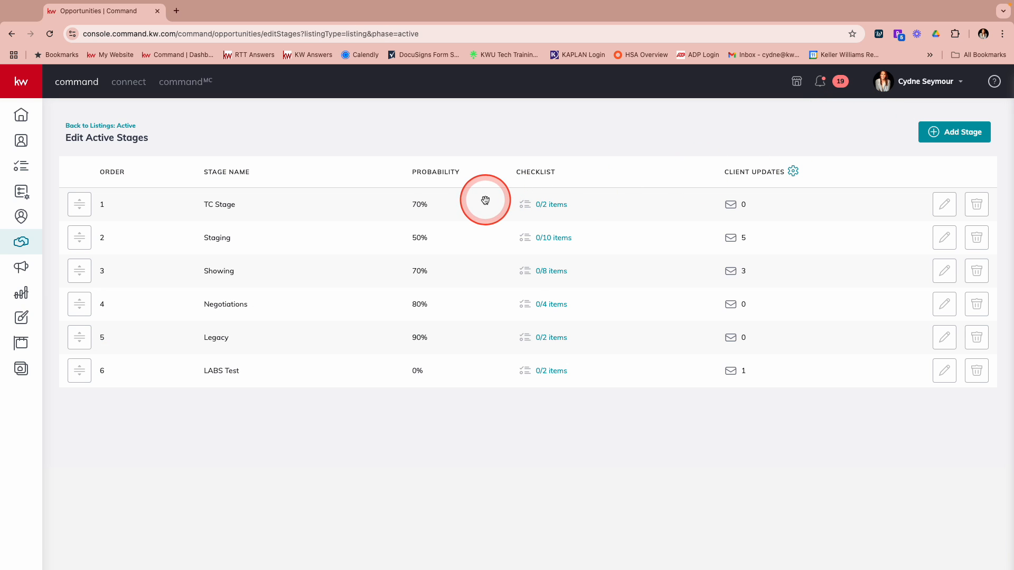
{"action": "mouse_move", "coordinate": [300, 261]}
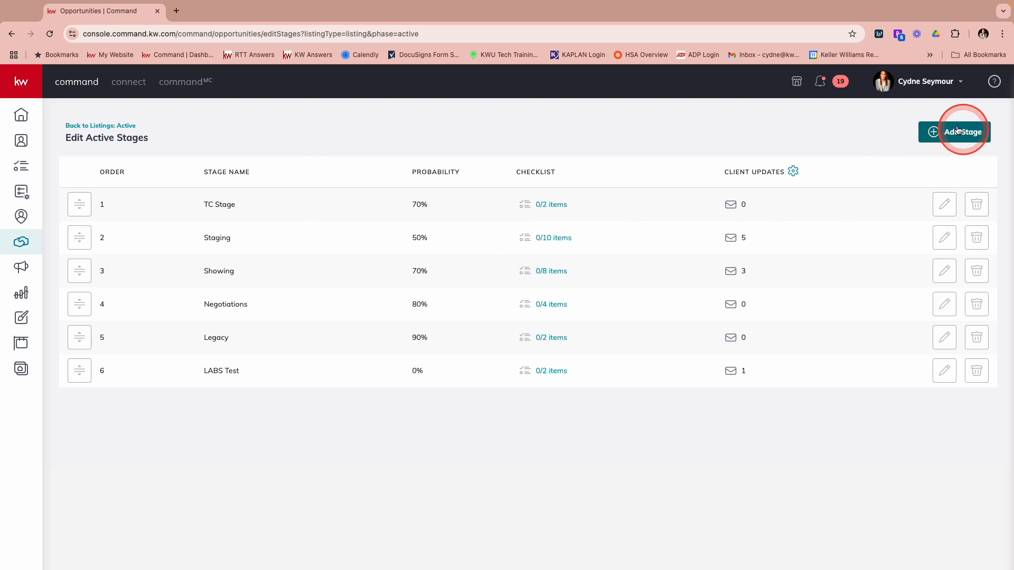
{"action": "mouse_move", "coordinate": [686, 231]}
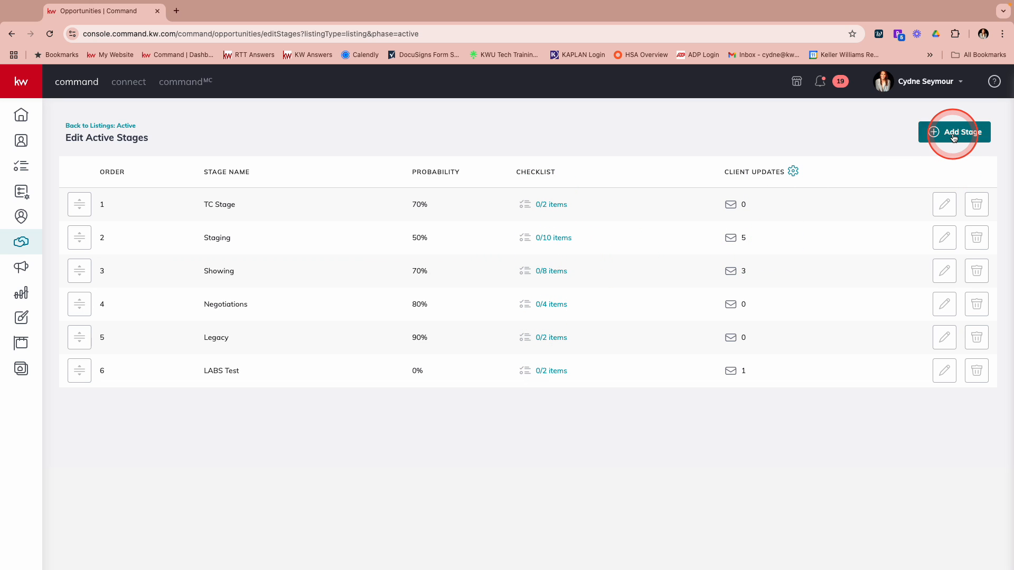
- Add a stage named 'Carolinas Region Test' with 50% probability
{"action": "left_click", "coordinate": [953, 132]}
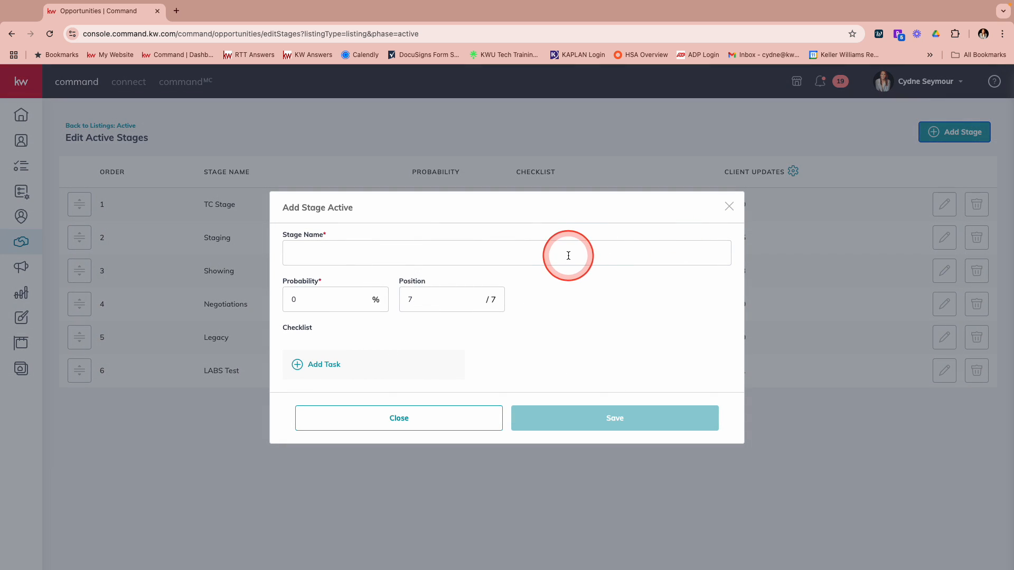
{"action": "type", "text": "Carolinas R"}
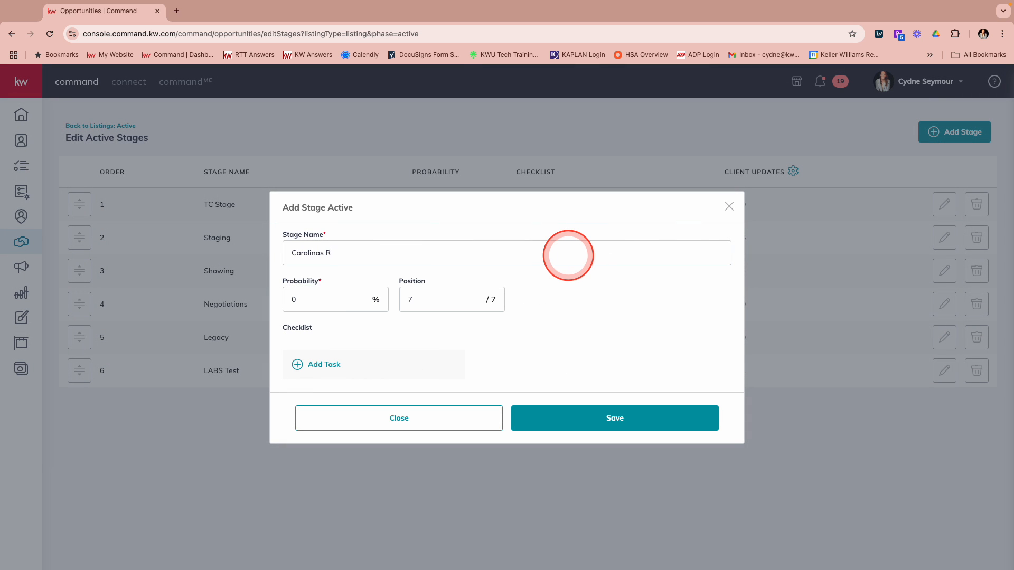
{"action": "type", "text": "egion Test"}
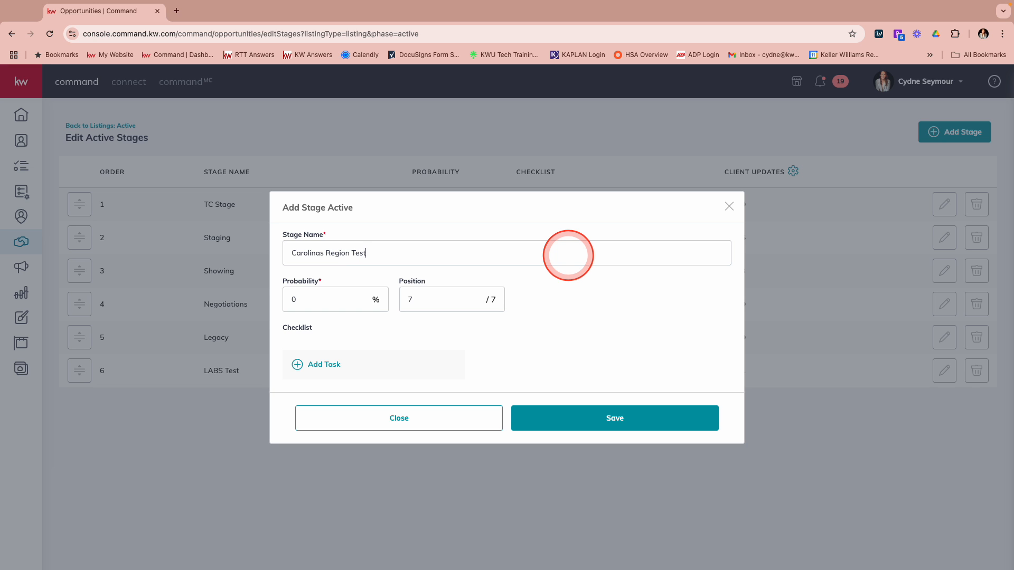
{"action": "left_click", "coordinate": [311, 299]}
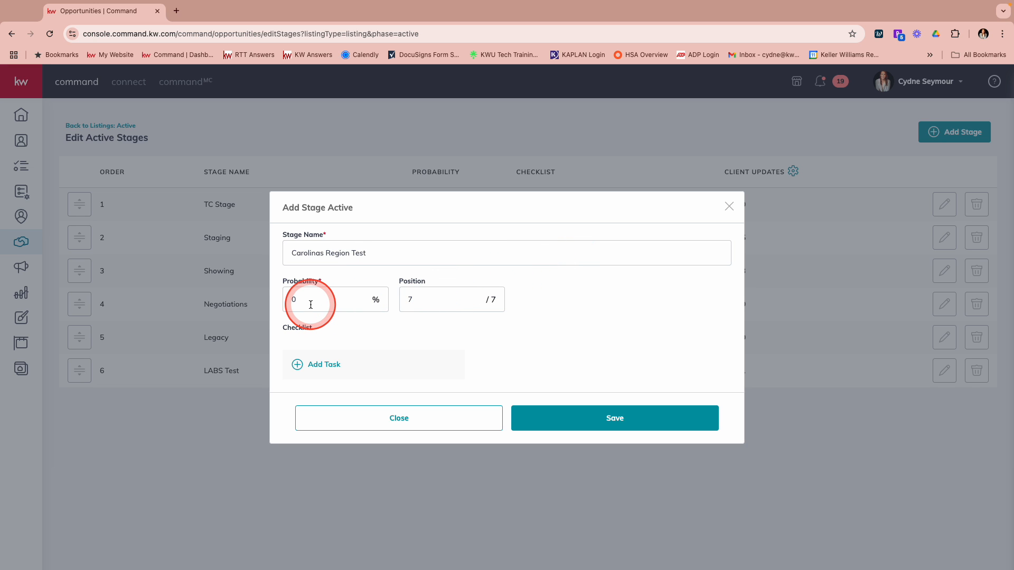
{"action": "type", "text": "5"}
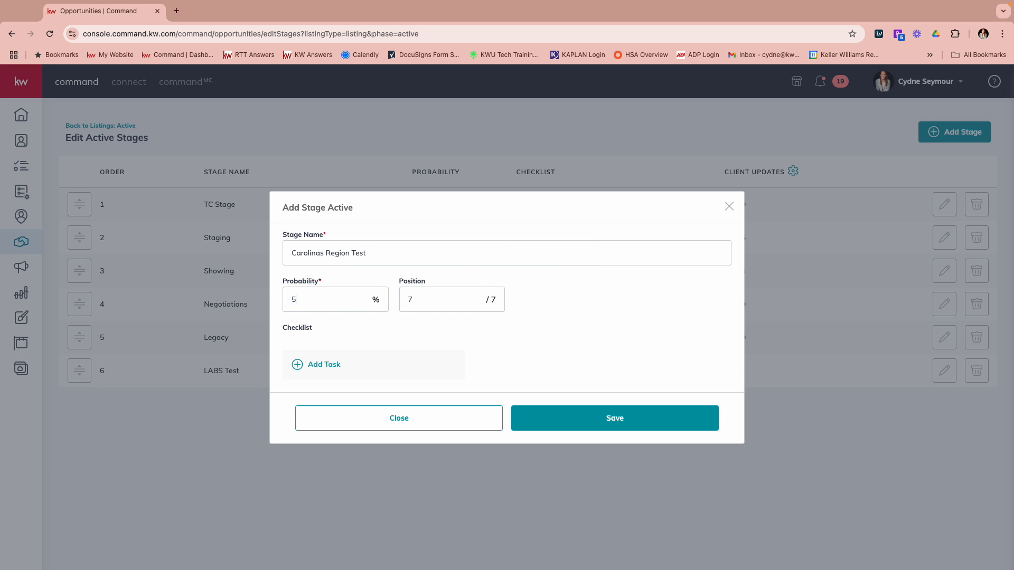
{"action": "type", "text": "0"}
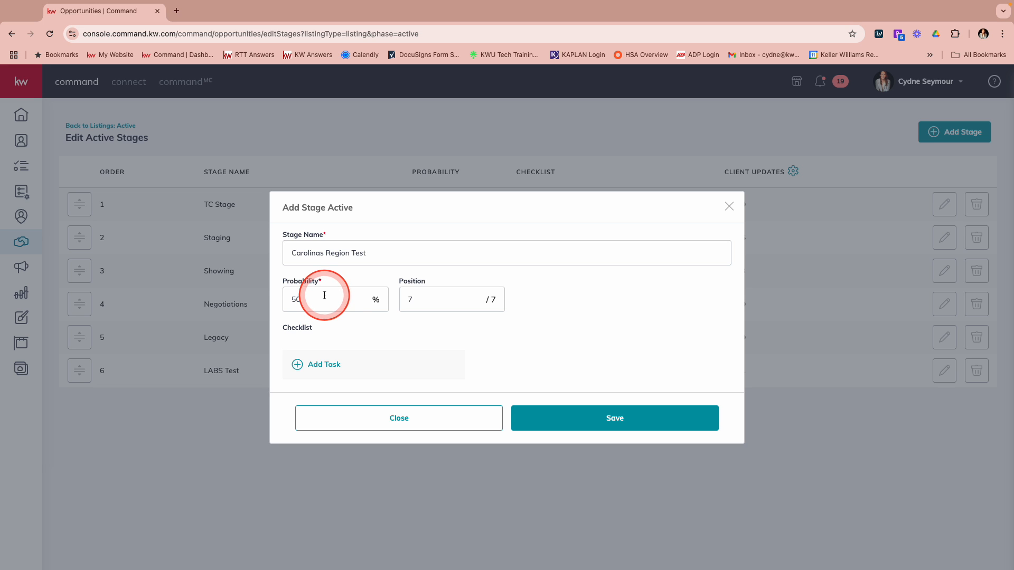
{"action": "mouse_move", "coordinate": [362, 387]}
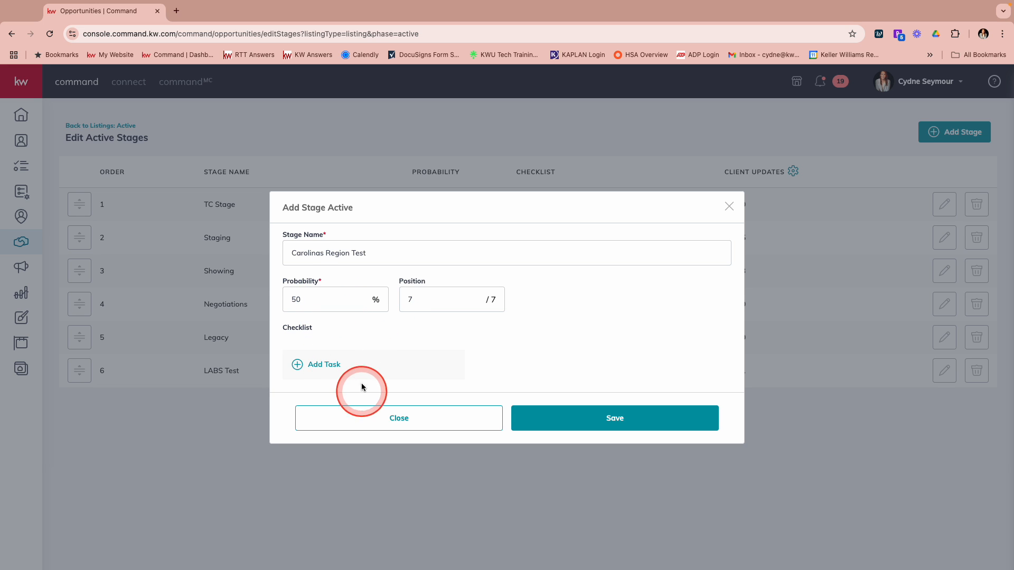
{"action": "mouse_move", "coordinate": [326, 363]}
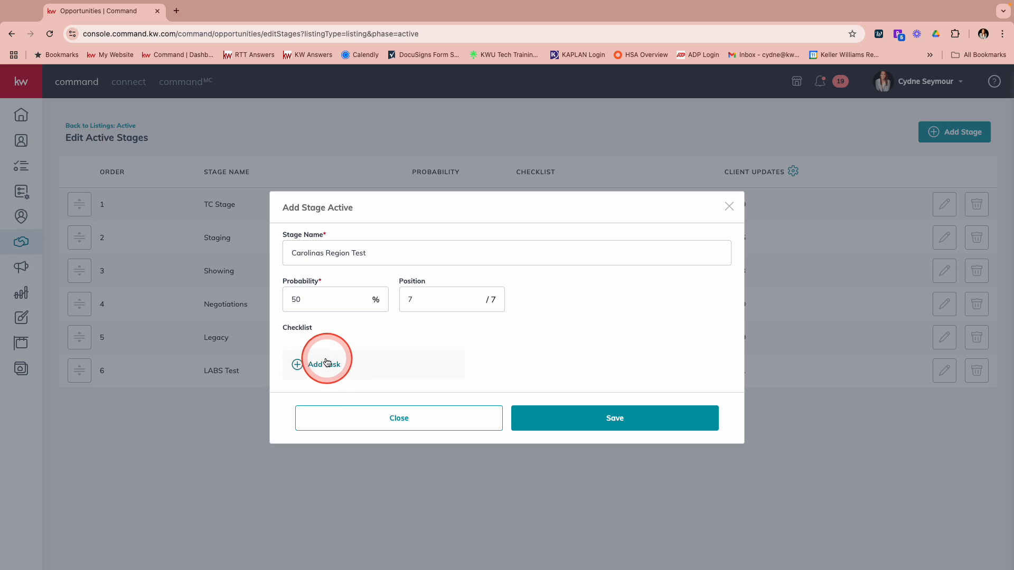
- Save the Carolinas Region Test stage so it appears seventh in the list
{"action": "left_click", "coordinate": [613, 417]}
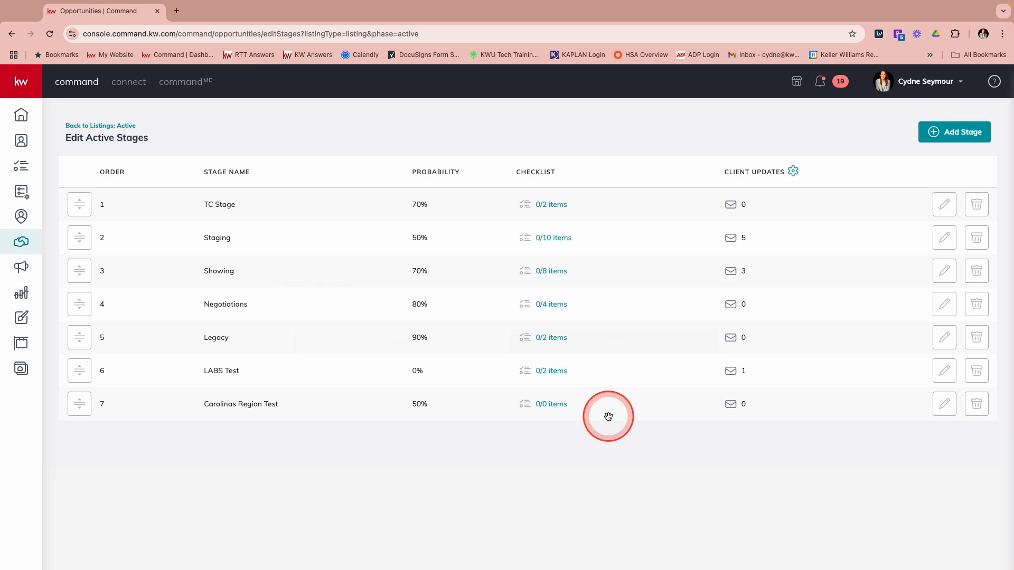
{"action": "mouse_move", "coordinate": [262, 403]}
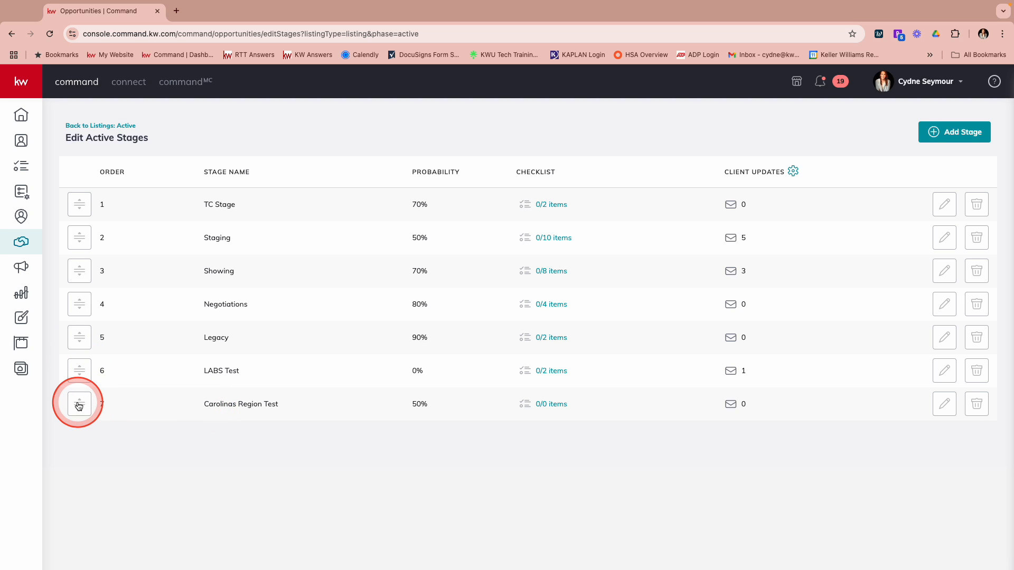
{"action": "mouse_move", "coordinate": [572, 409]}
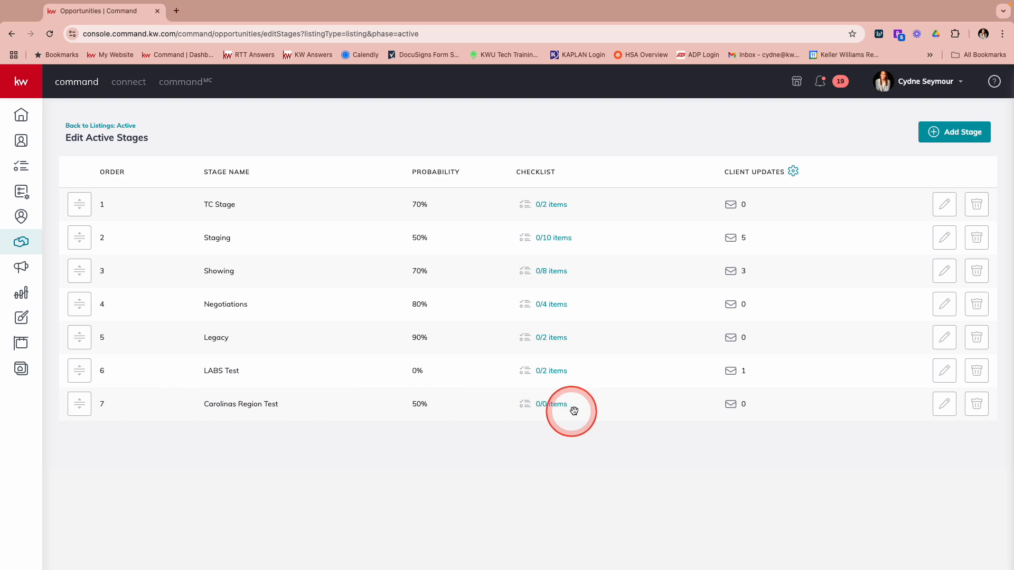
- Open the stage's checklist and name a new task 'Pull Comps and Schedule Appt with Seller'
{"action": "left_click", "coordinate": [550, 404]}
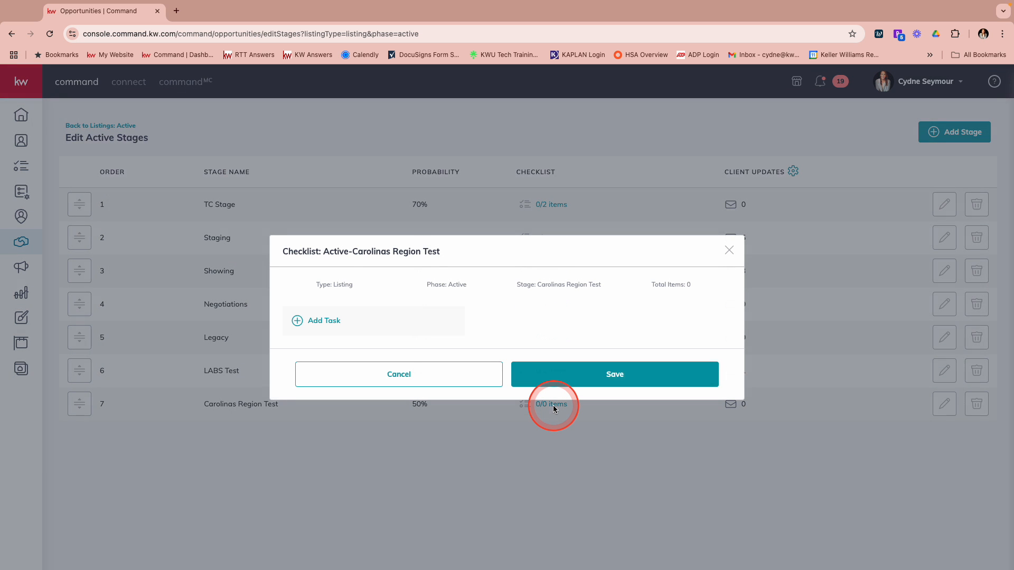
{"action": "mouse_move", "coordinate": [315, 323]}
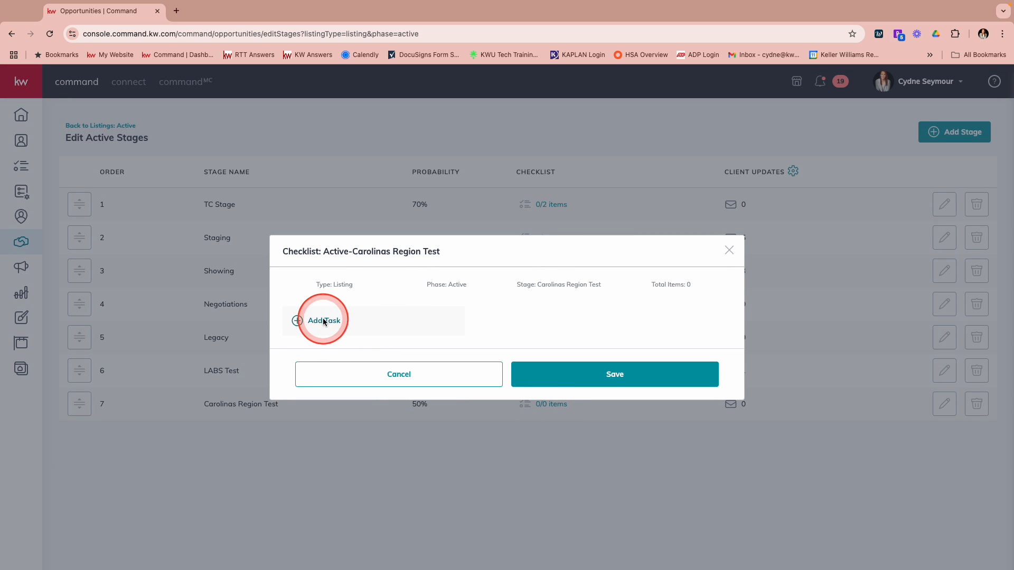
{"action": "left_click", "coordinate": [320, 321]}
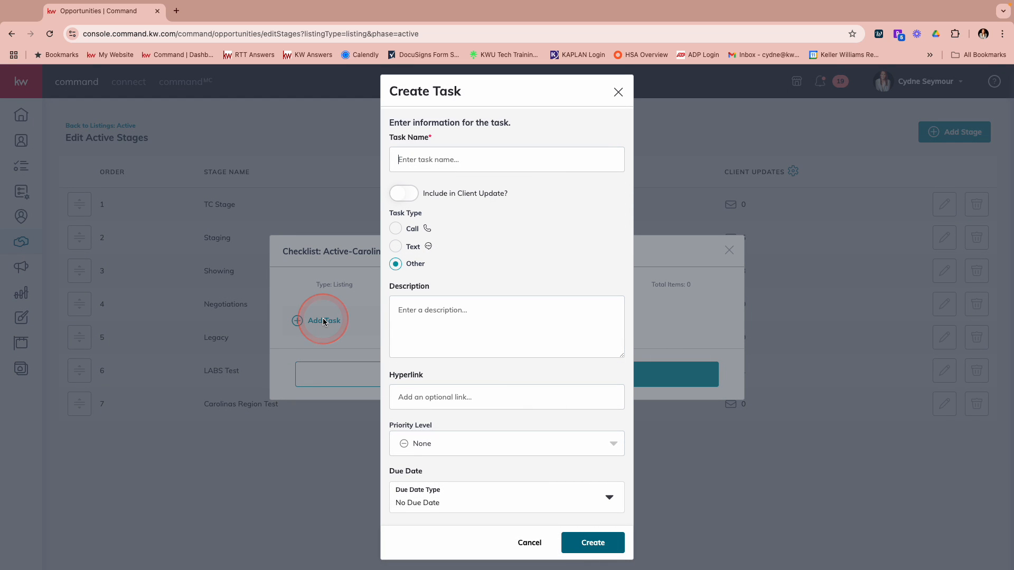
{"action": "mouse_move", "coordinate": [322, 320]}
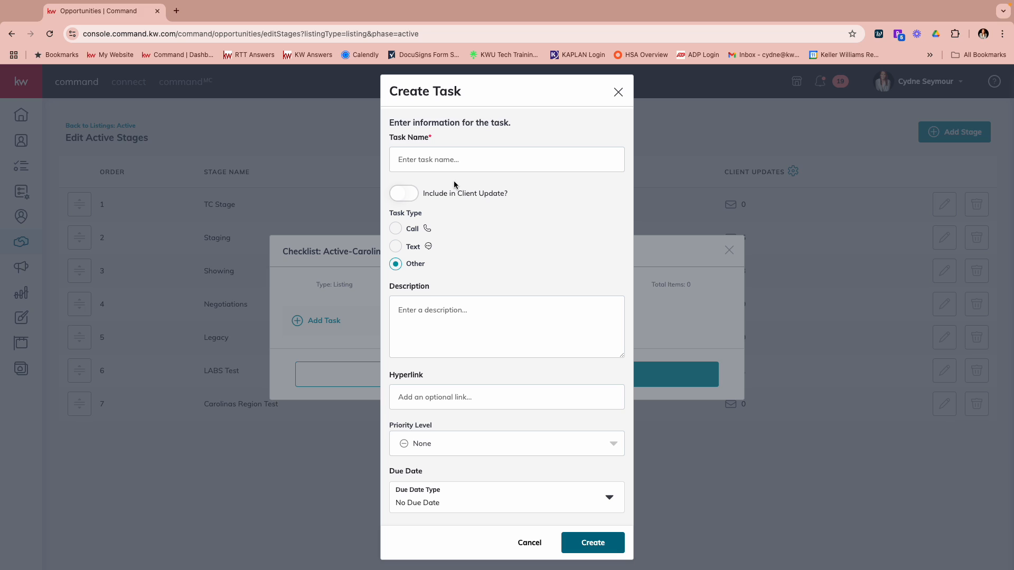
{"action": "type", "text": "Pull"}
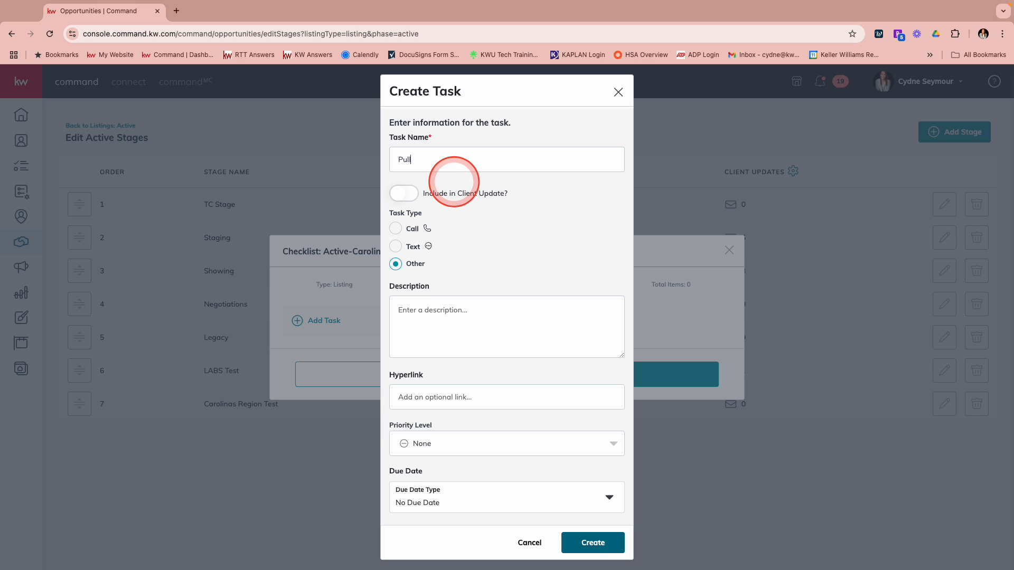
{"action": "type", "text": "Comps and"}
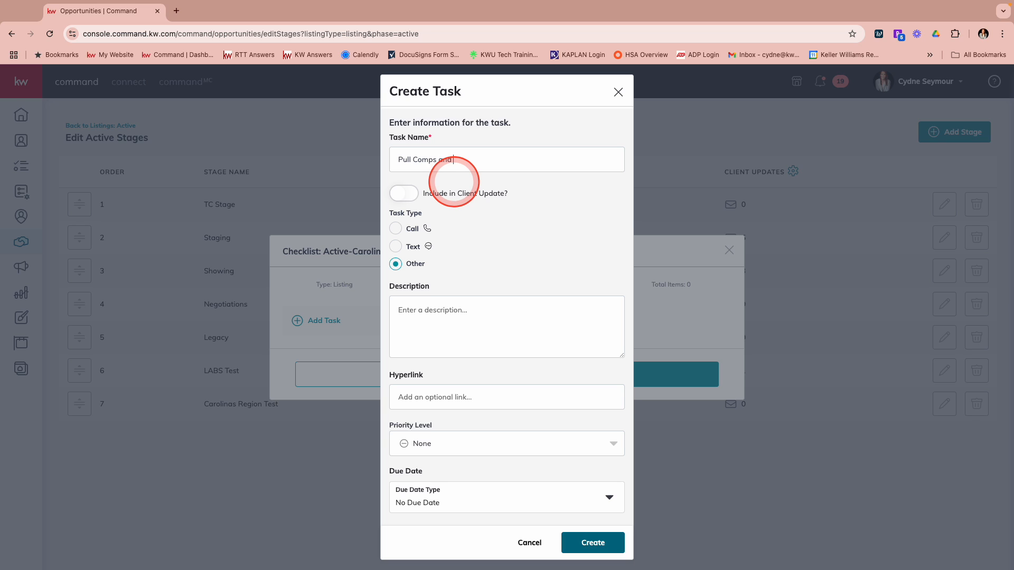
{"action": "type", "text": "Schedule Appt with S"}
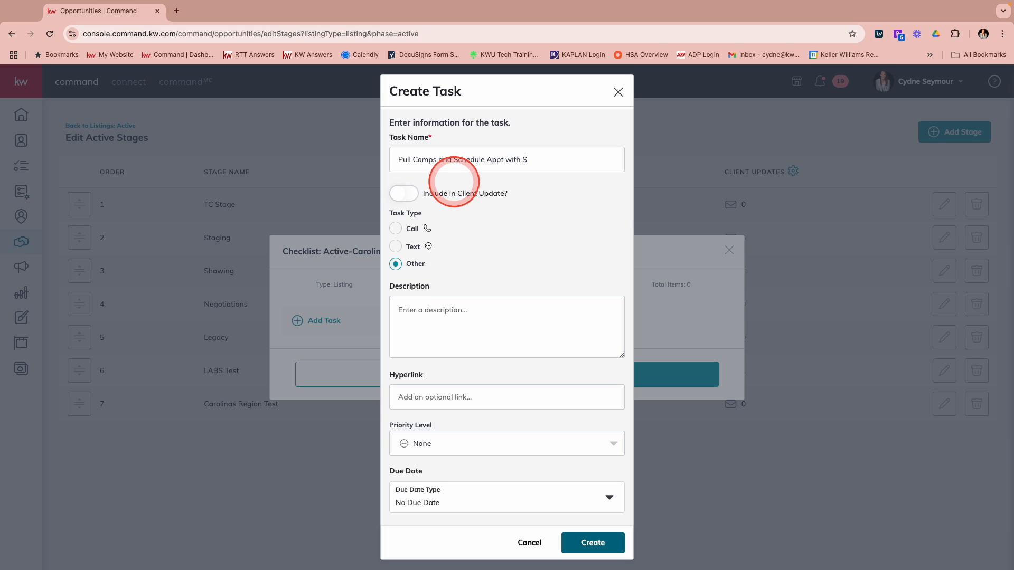
{"action": "type", "text": "eller"}
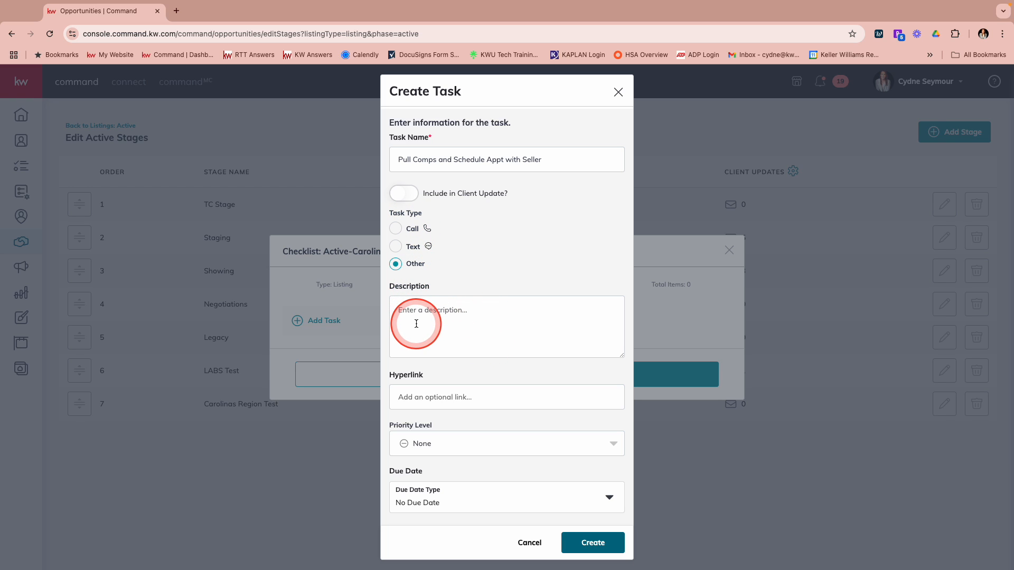
{"action": "mouse_move", "coordinate": [462, 397]}
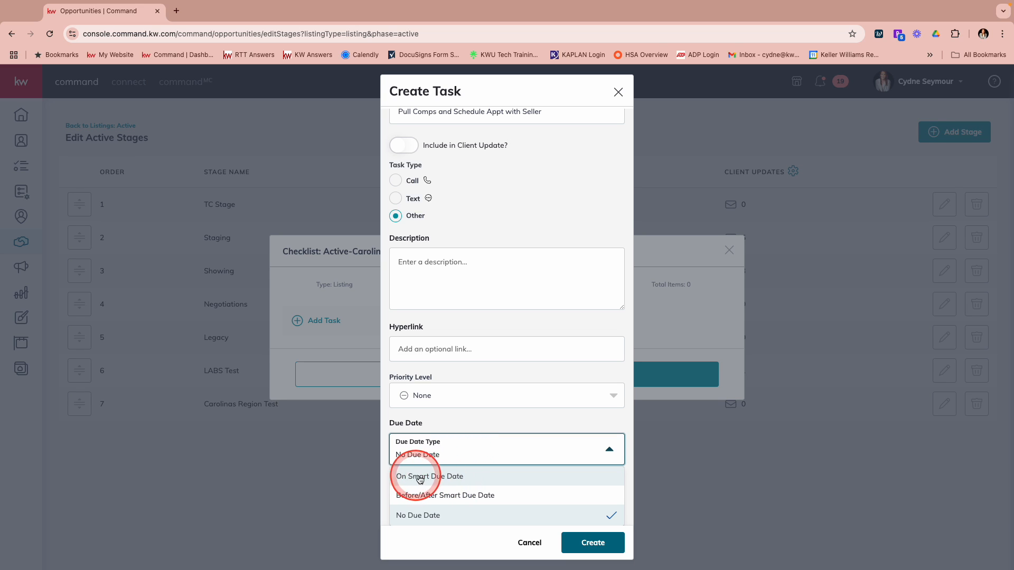
{"action": "mouse_move", "coordinate": [444, 504]}
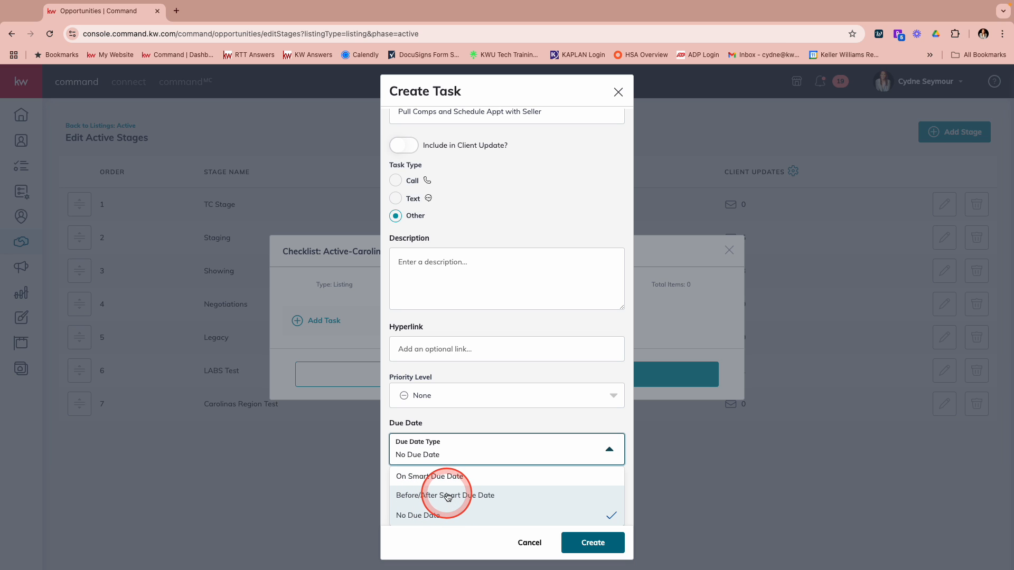
- Set a smart due date of 10 days before Listing Expiration Date
{"action": "left_click", "coordinate": [444, 495]}
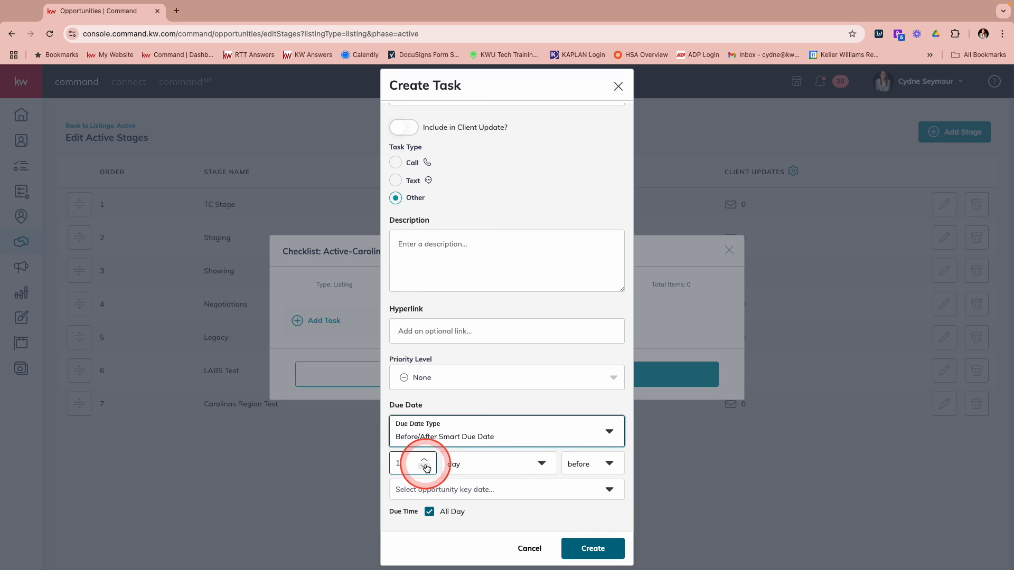
{"action": "left_click", "coordinate": [424, 459]}
{"action": "type", "text": "0"}
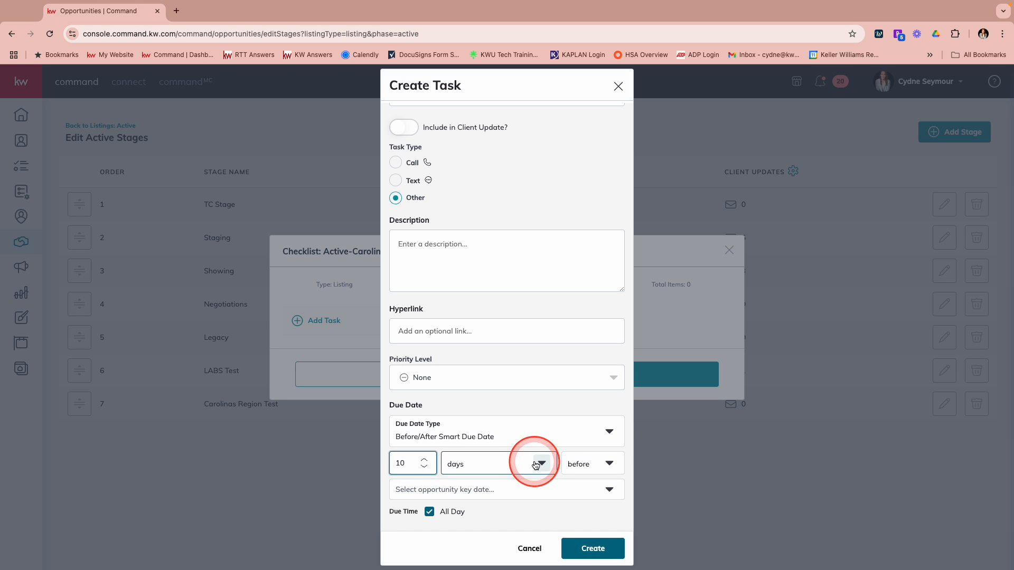
{"action": "left_click", "coordinate": [541, 463]}
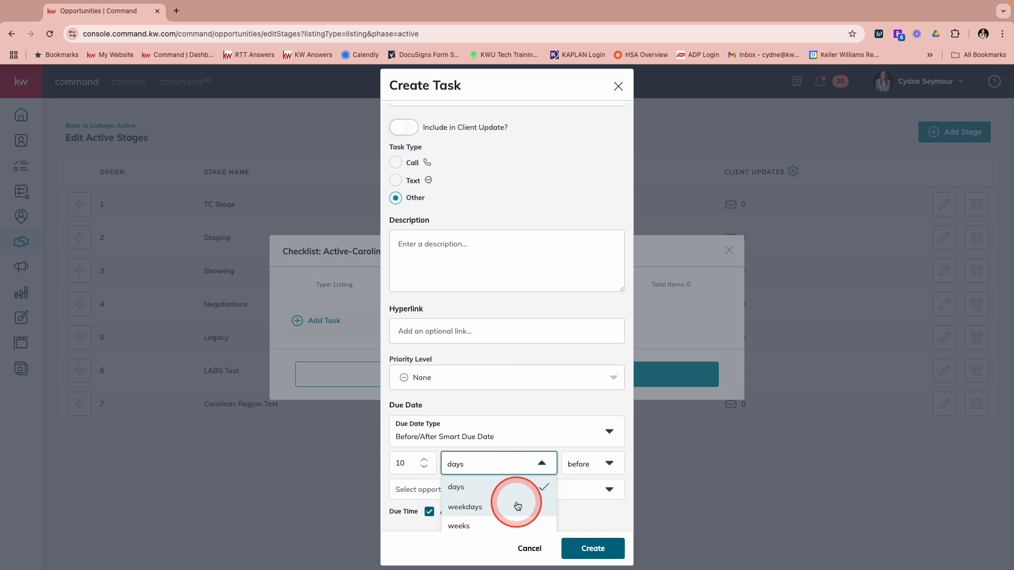
{"action": "left_click", "coordinate": [455, 487]}
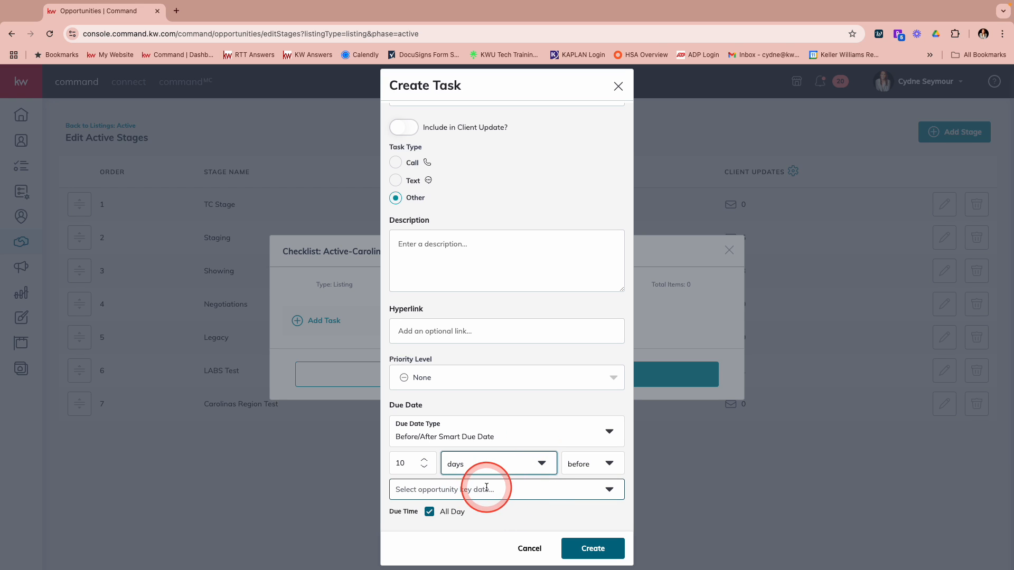
{"action": "left_click", "coordinate": [506, 489]}
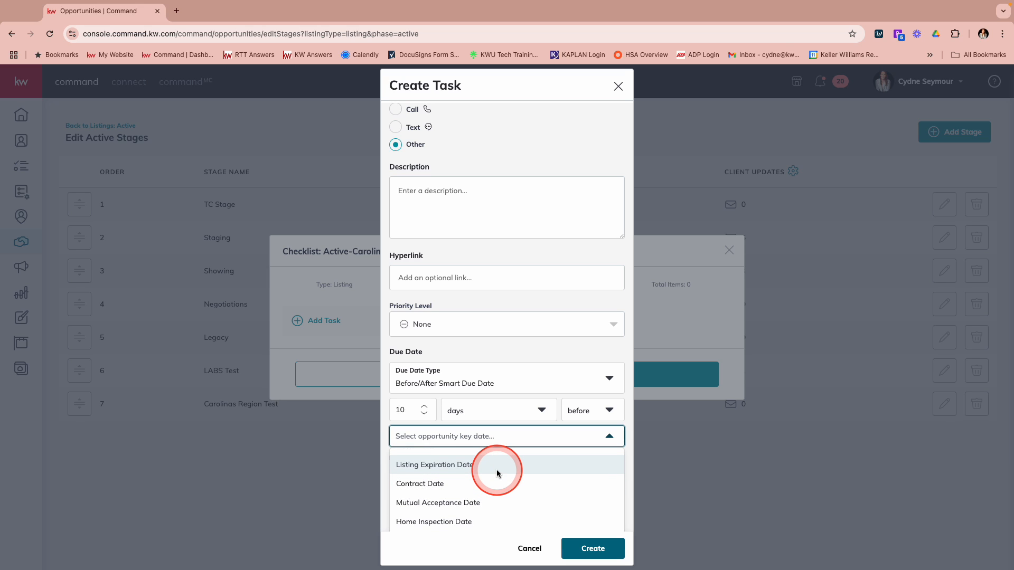
{"action": "left_click", "coordinate": [434, 464]}
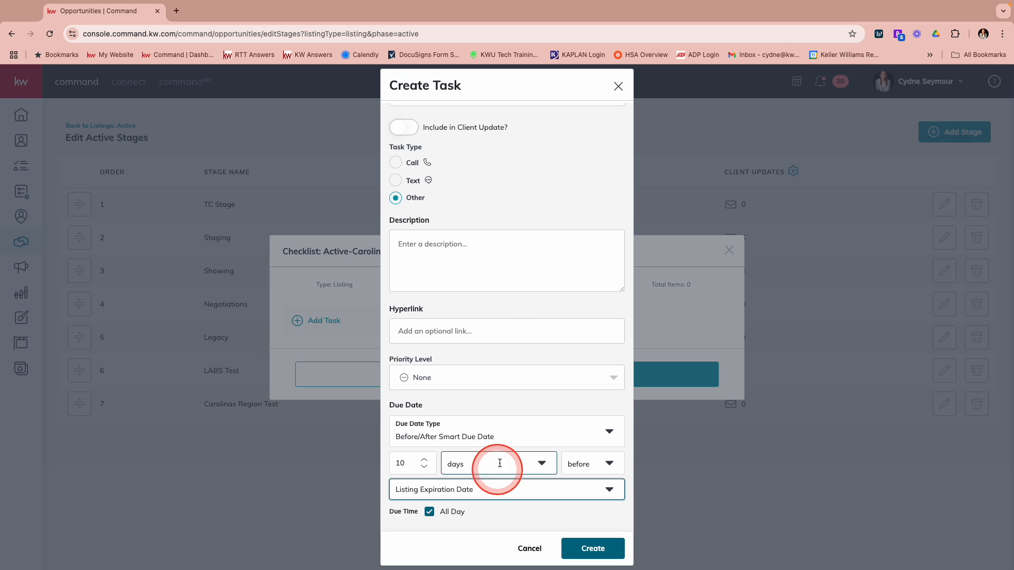
{"action": "mouse_move", "coordinate": [510, 414]}
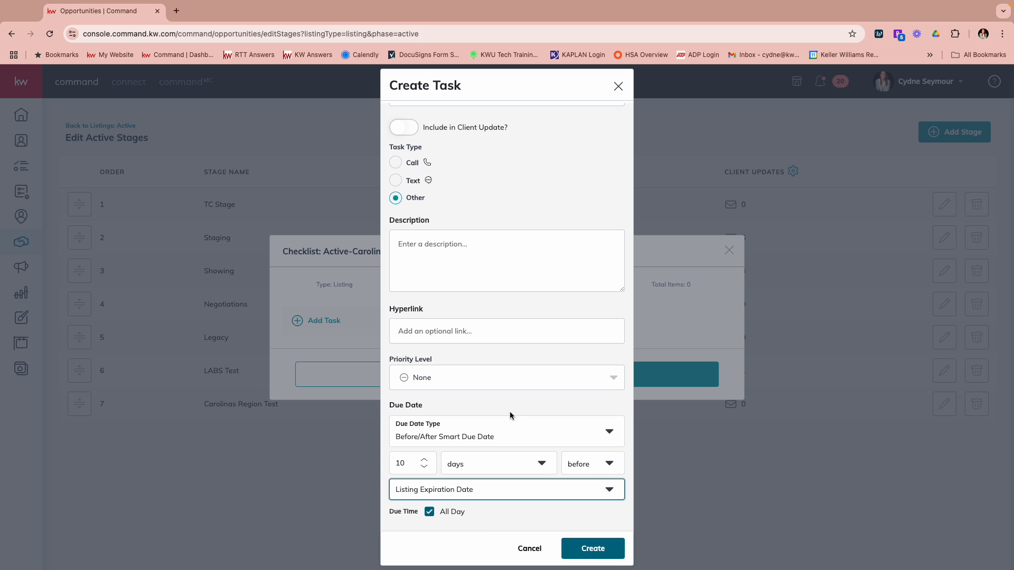
- Create the Pull Comps task and add it to the checklist
{"action": "left_click", "coordinate": [591, 548]}
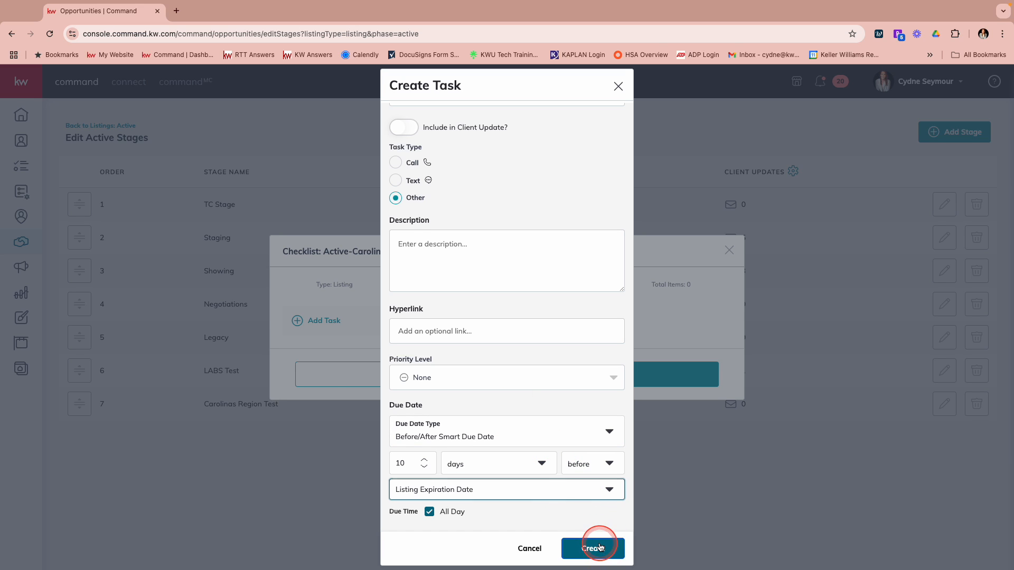
{"action": "left_click", "coordinate": [592, 548]}
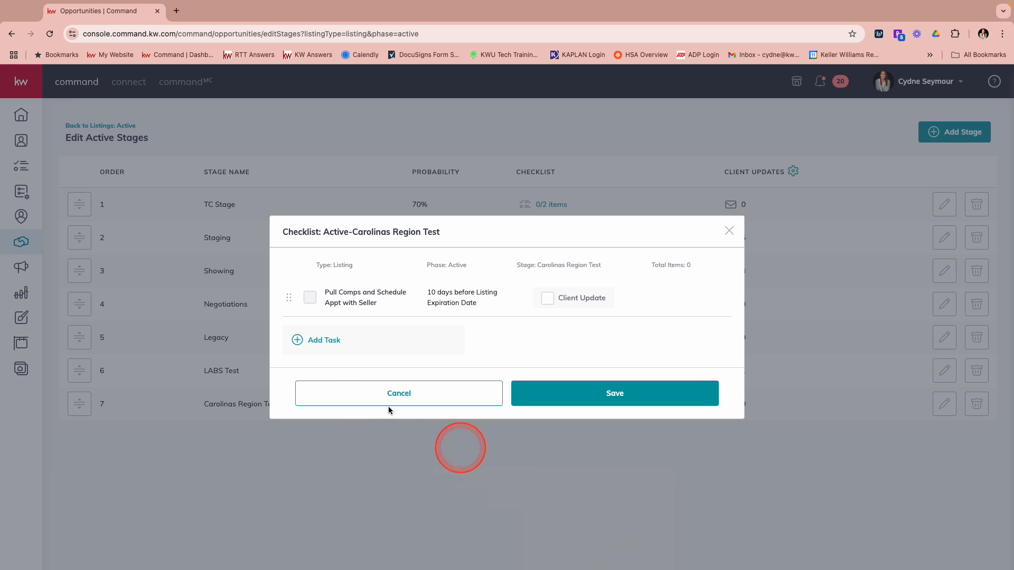
- Name a second task 'Create Campaign and Social Posts' with task type Other
{"action": "left_click", "coordinate": [324, 340]}
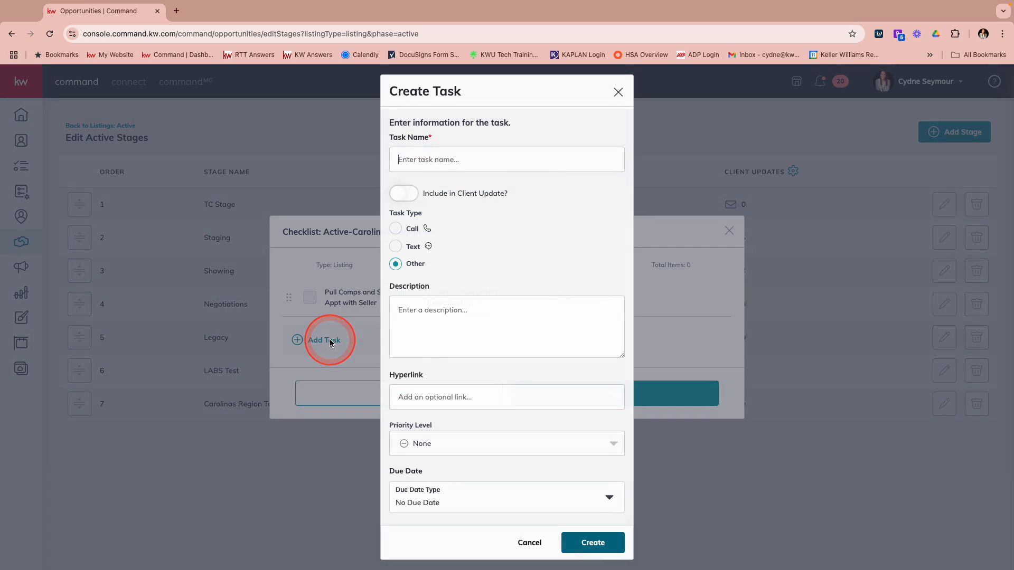
{"action": "mouse_move", "coordinate": [455, 273]}
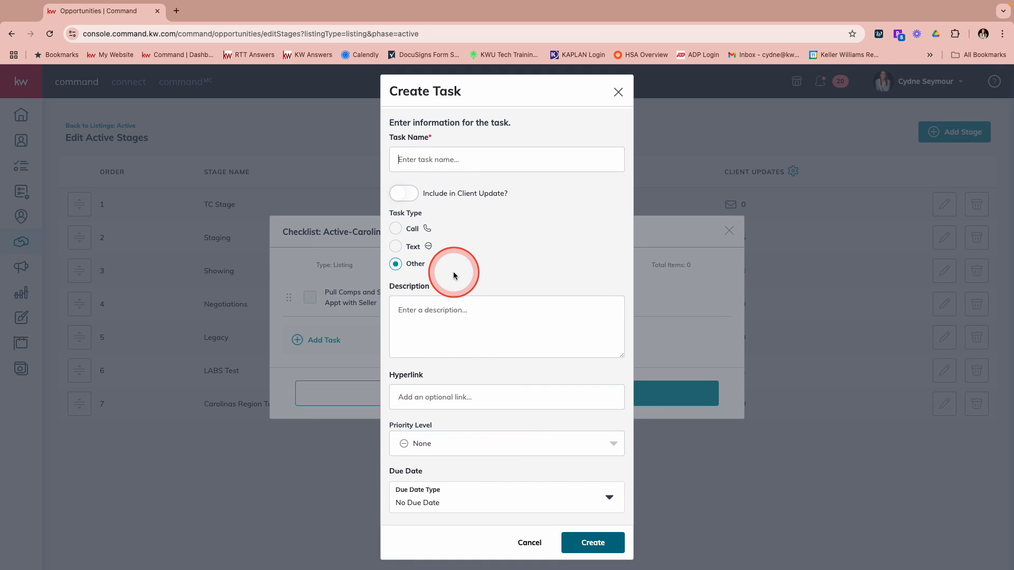
{"action": "mouse_move", "coordinate": [453, 275]}
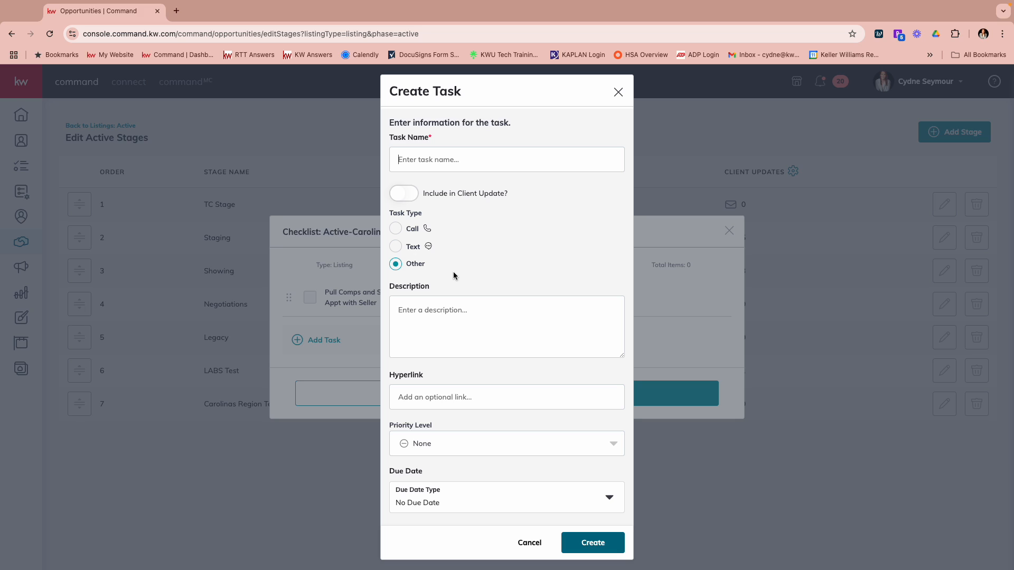
{"action": "type", "text": "Create"}
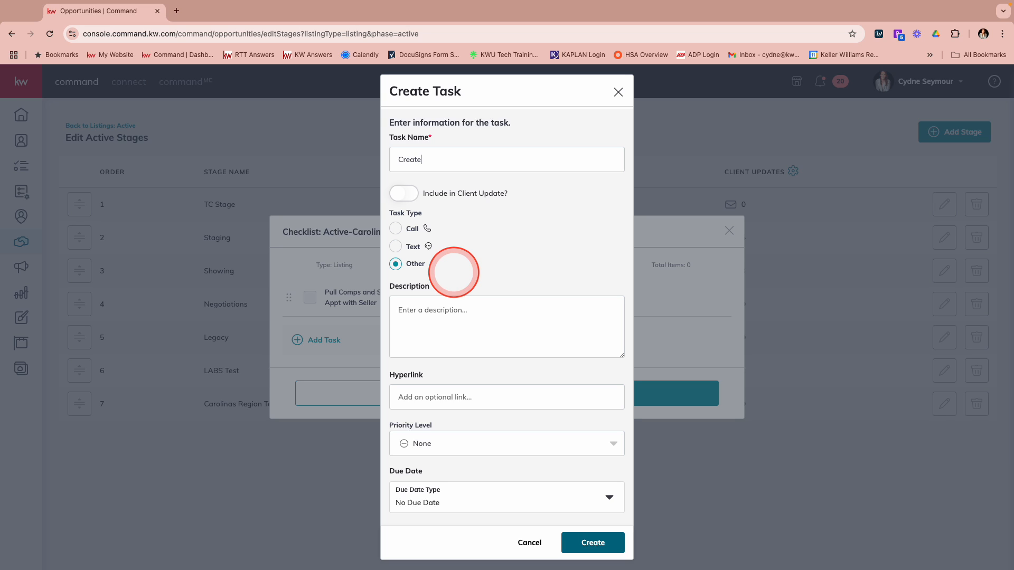
{"action": "type", "text": "Campaign and Socia"}
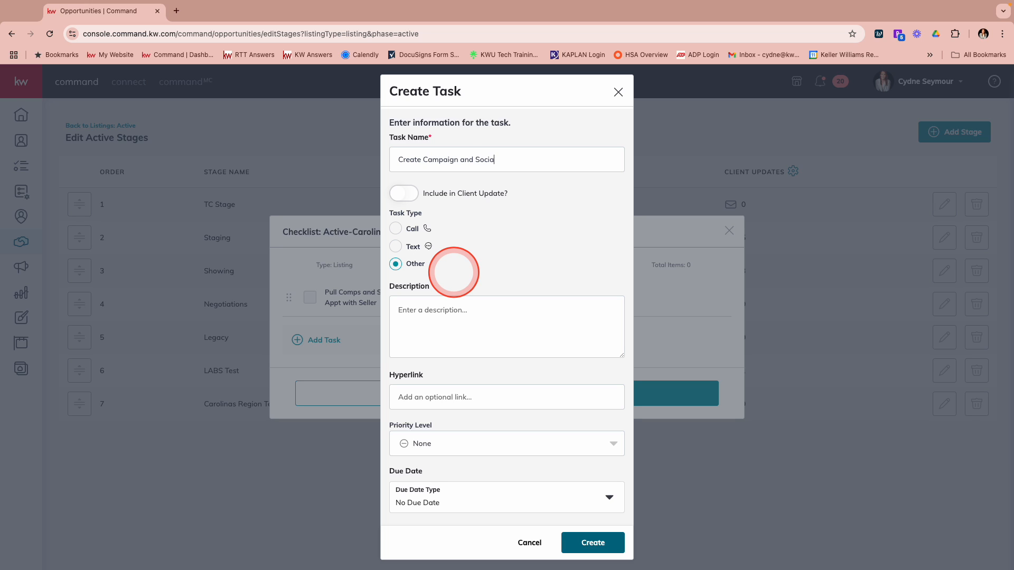
{"action": "type", "text": "Posts"}
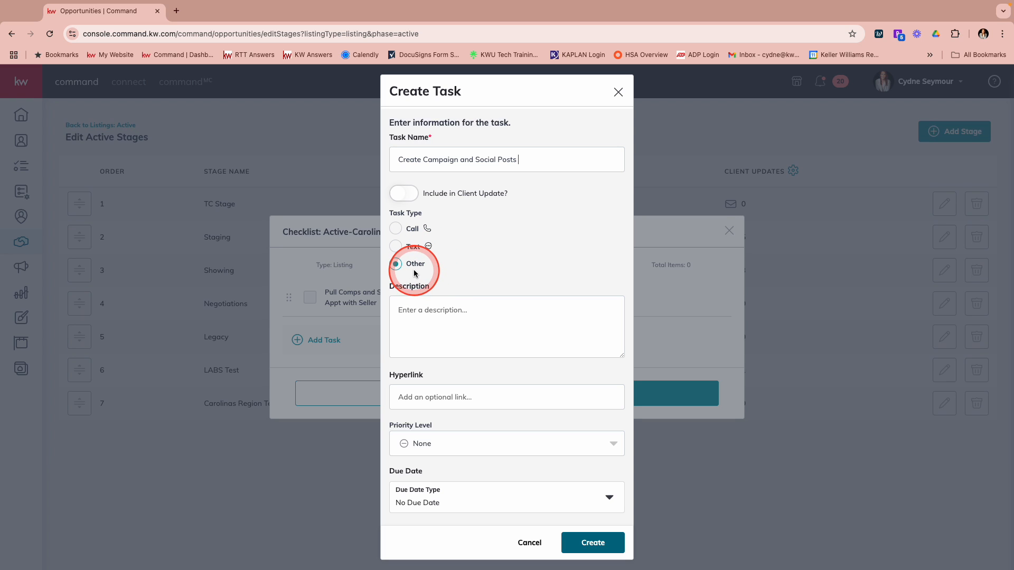
{"action": "left_click", "coordinate": [506, 498]}
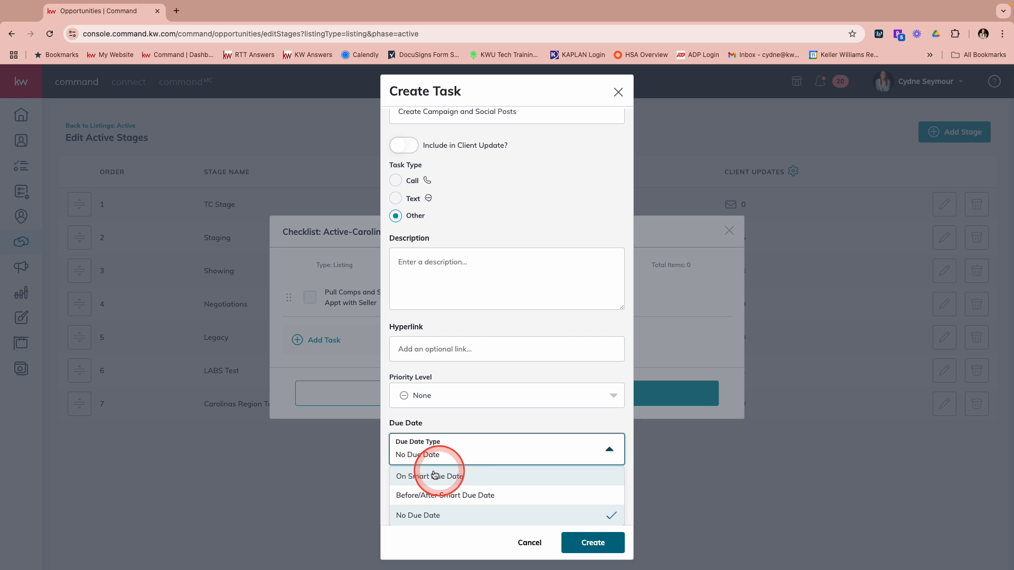
- Make the task due on Target Live Date and create it
{"action": "left_click", "coordinate": [429, 476]}
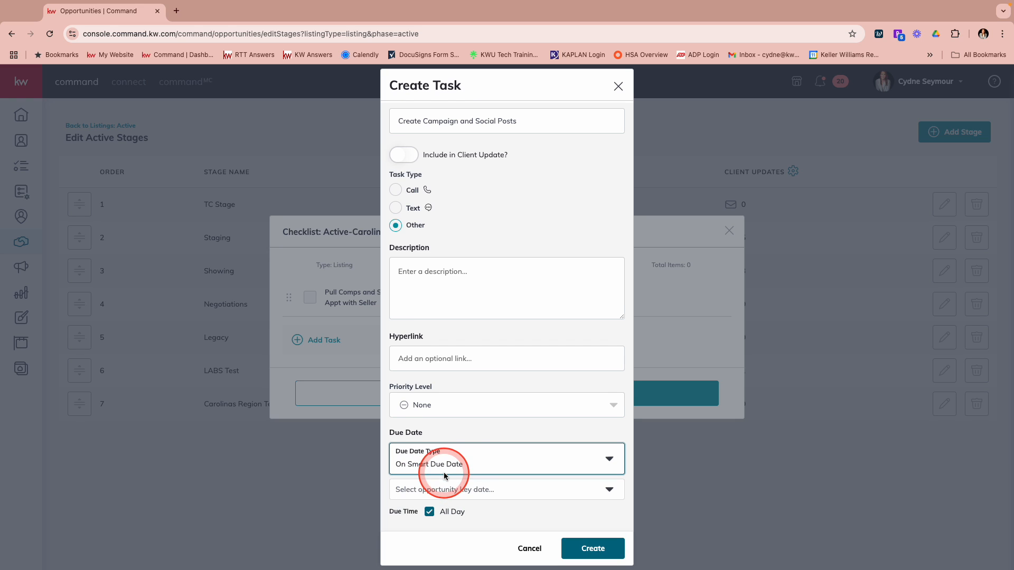
{"action": "left_click", "coordinate": [507, 489]}
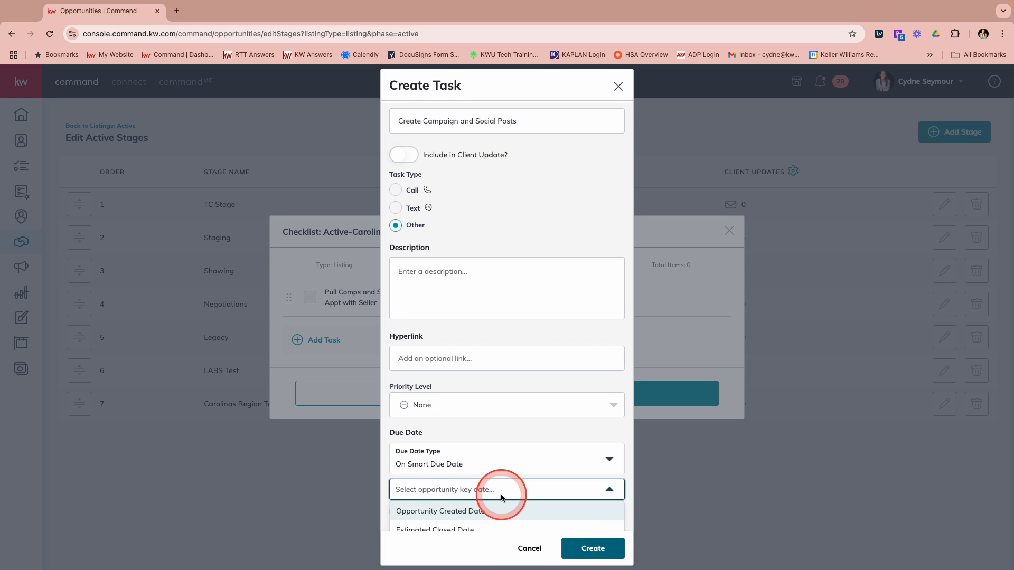
{"action": "scroll", "scroll_direction": "down", "scroll_amount": 3}
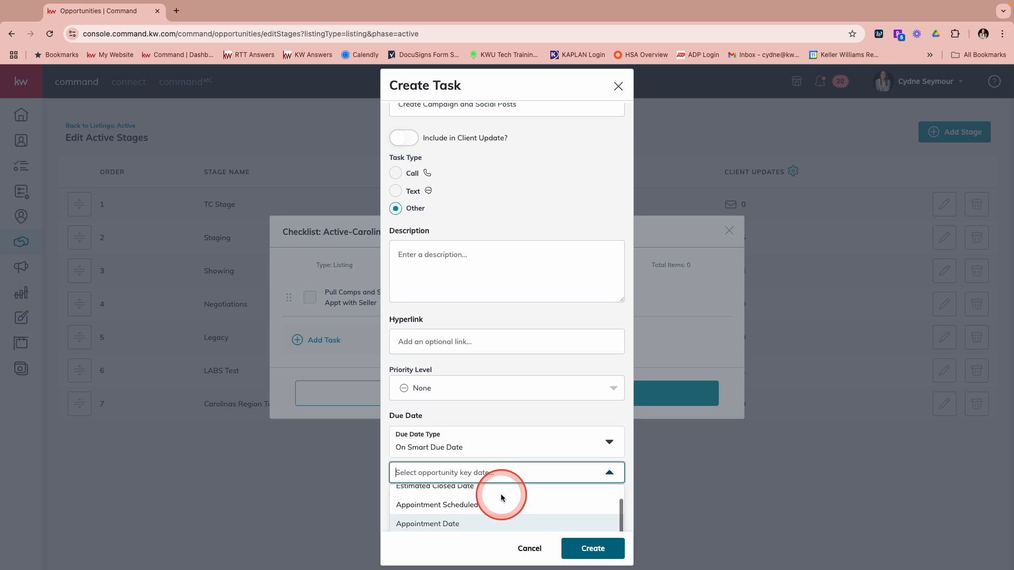
{"action": "scroll", "scroll_direction": "down", "scroll_amount": 3}
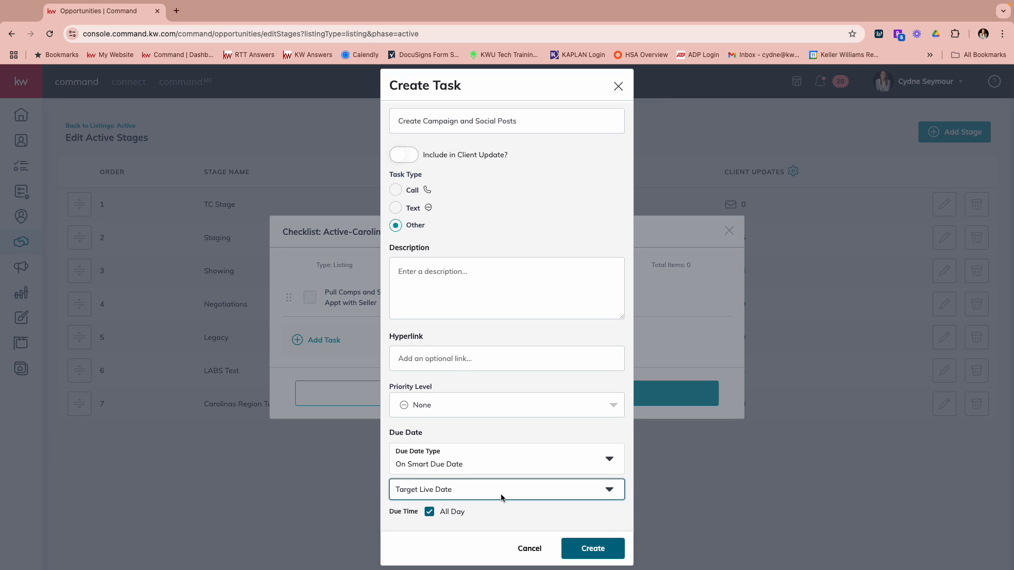
{"action": "left_click", "coordinate": [591, 548]}
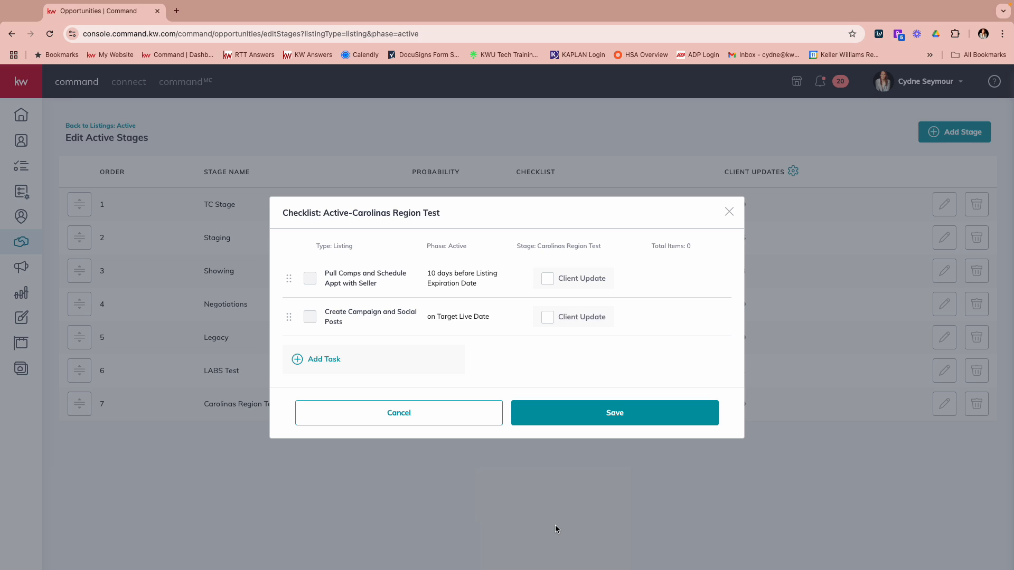
{"action": "left_click", "coordinate": [555, 525]}
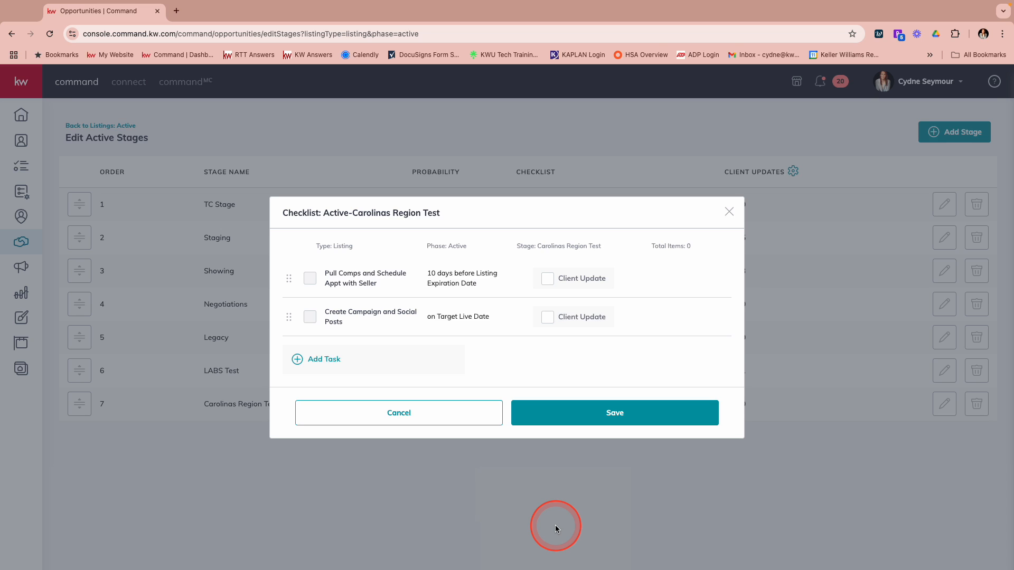